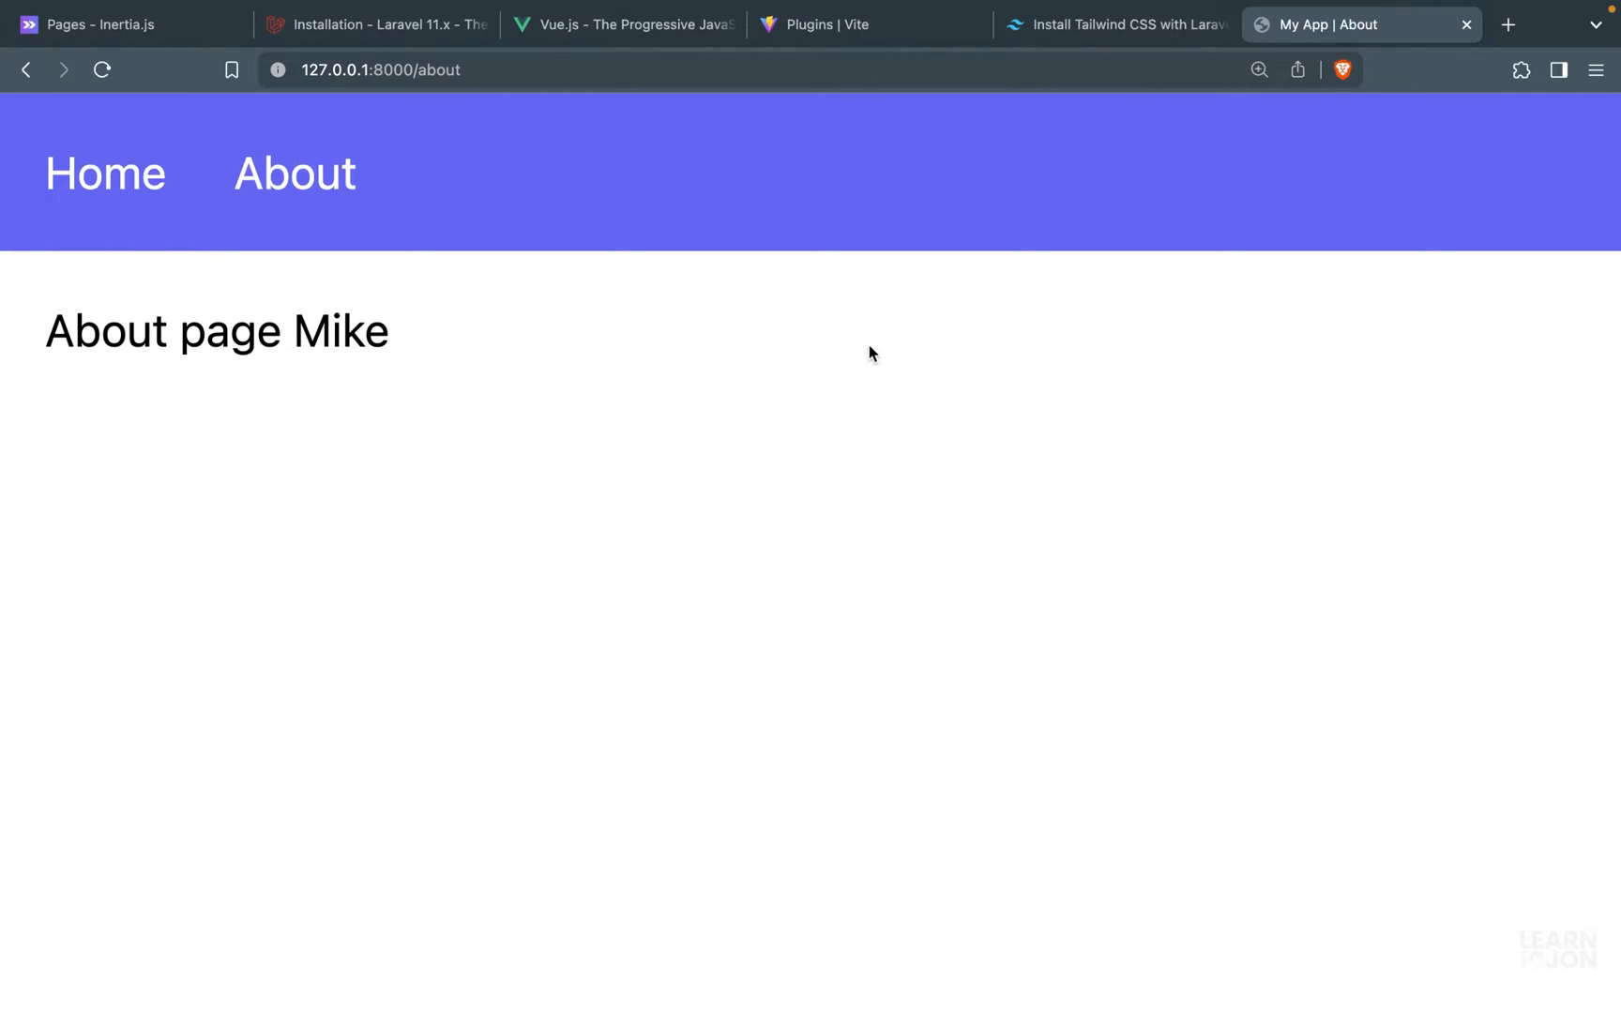
pyautogui.moveTo(183, 176)
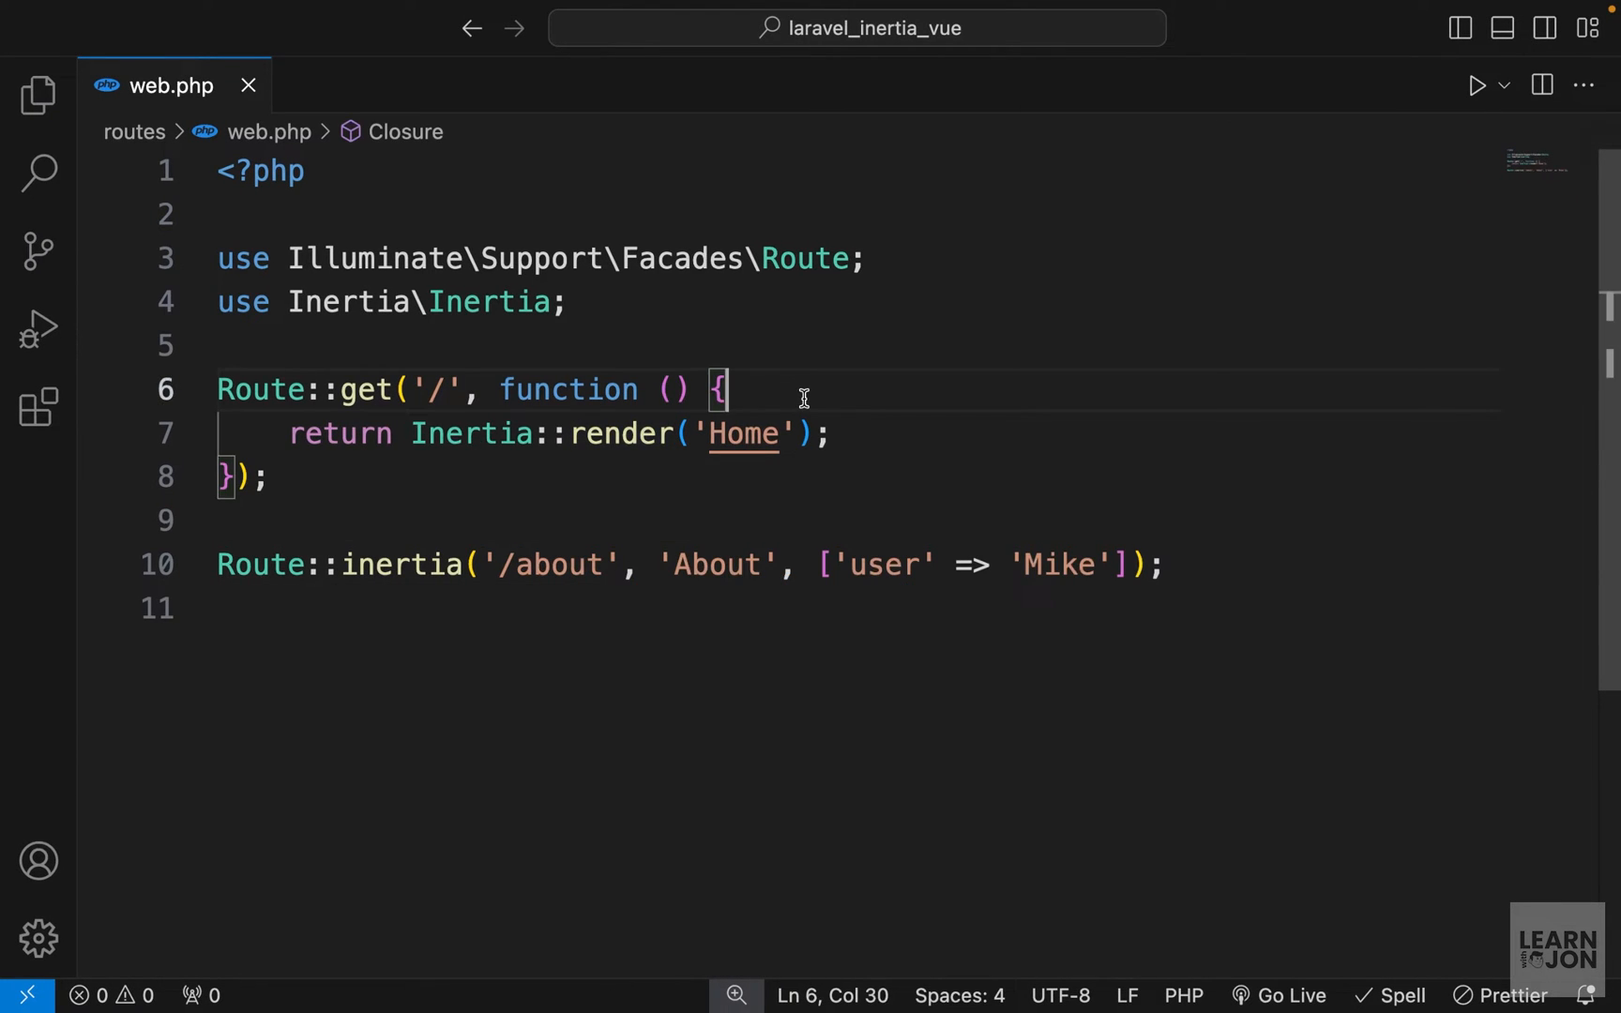
# - Add sleep(2); before the Home route's Inertia::render('Home') in web.php
pyautogui.write('sleep(')
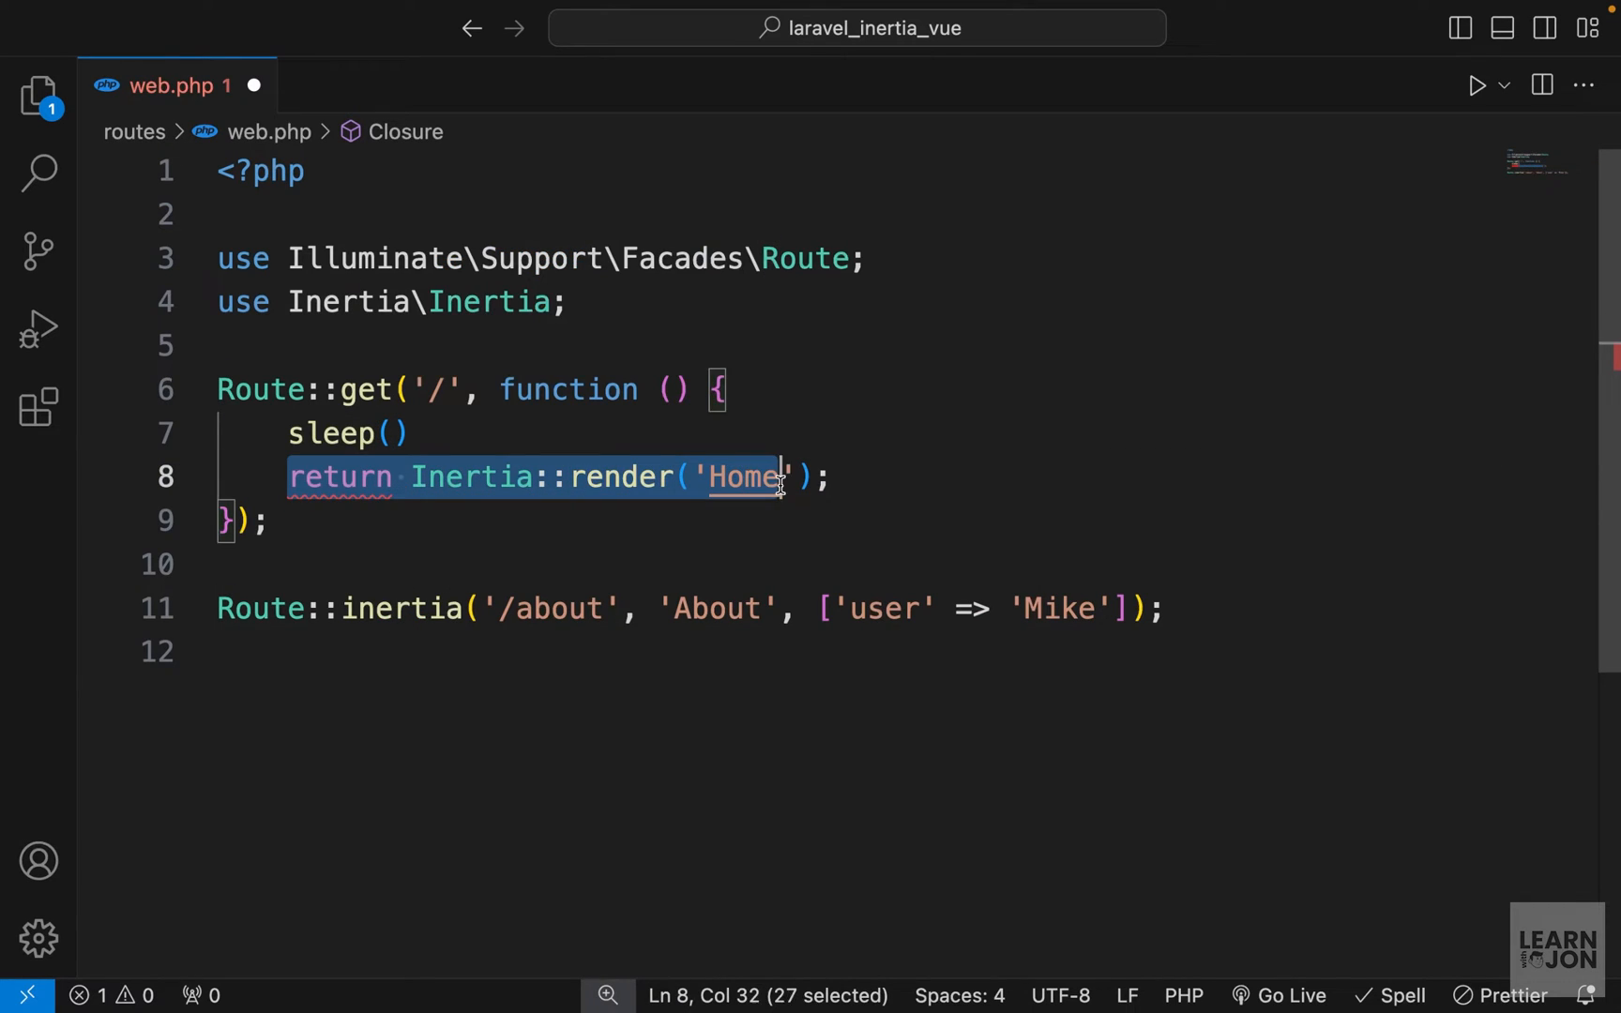
pyautogui.click(392, 433)
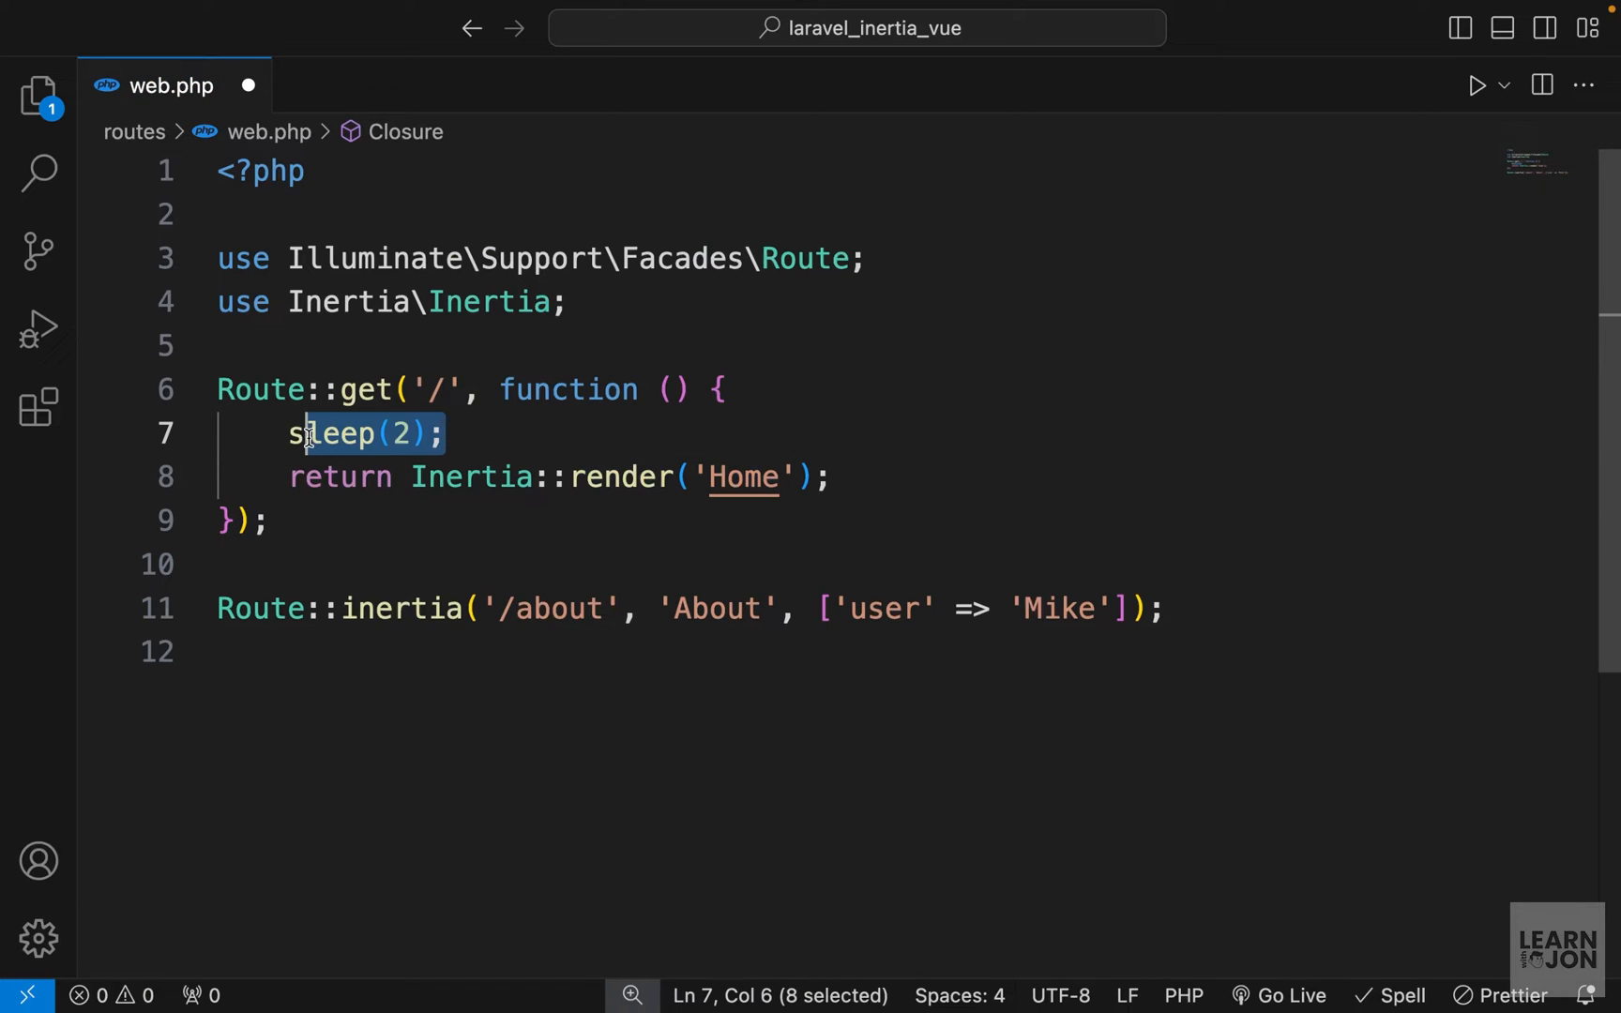
pyautogui.click(445, 434)
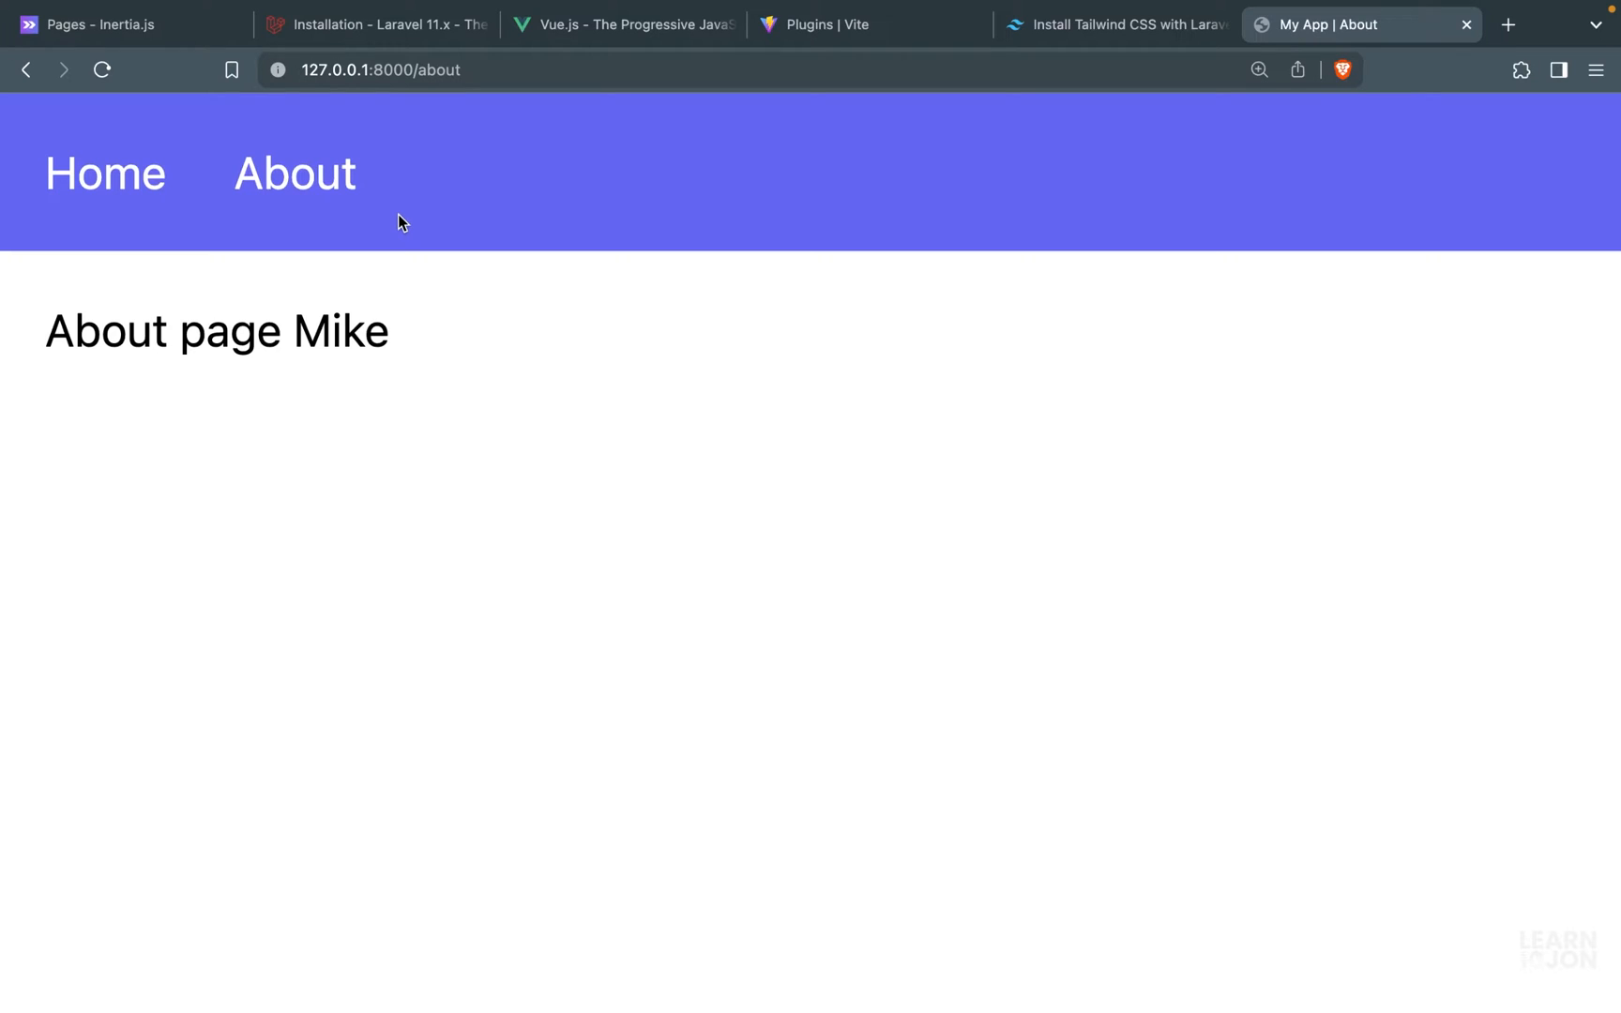
pyautogui.moveTo(118, 210)
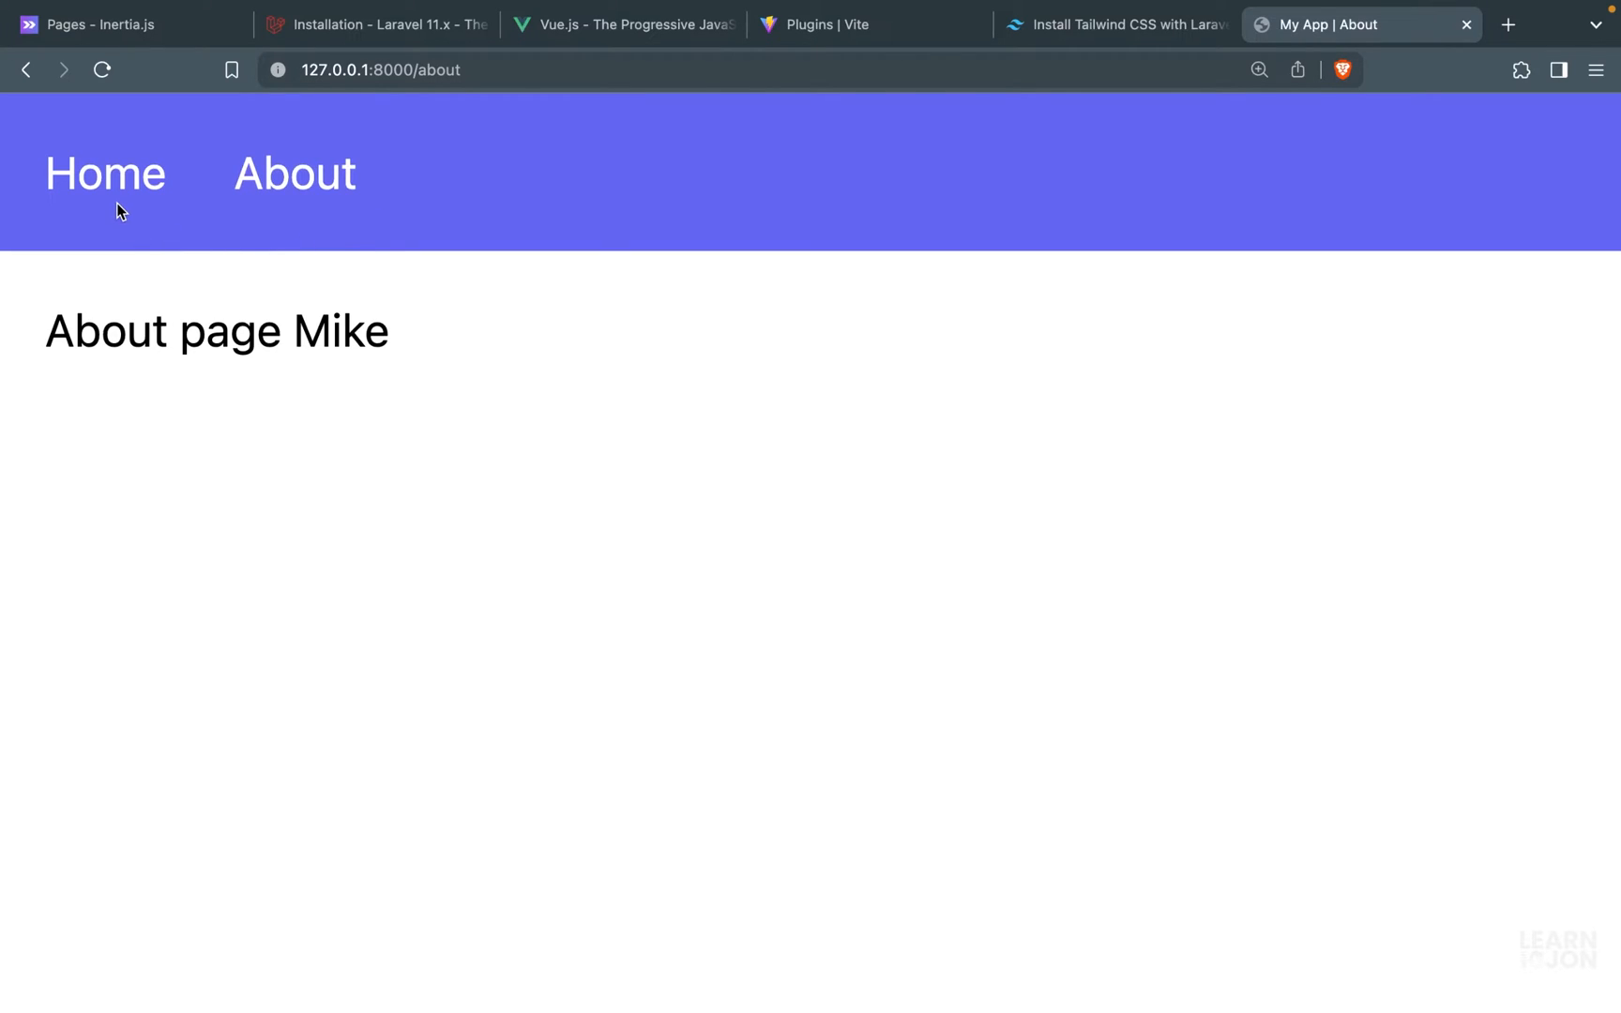
# - Navigate to the Home page in the browser and watch the thin top progress bar during the delayed load
pyautogui.click(105, 174)
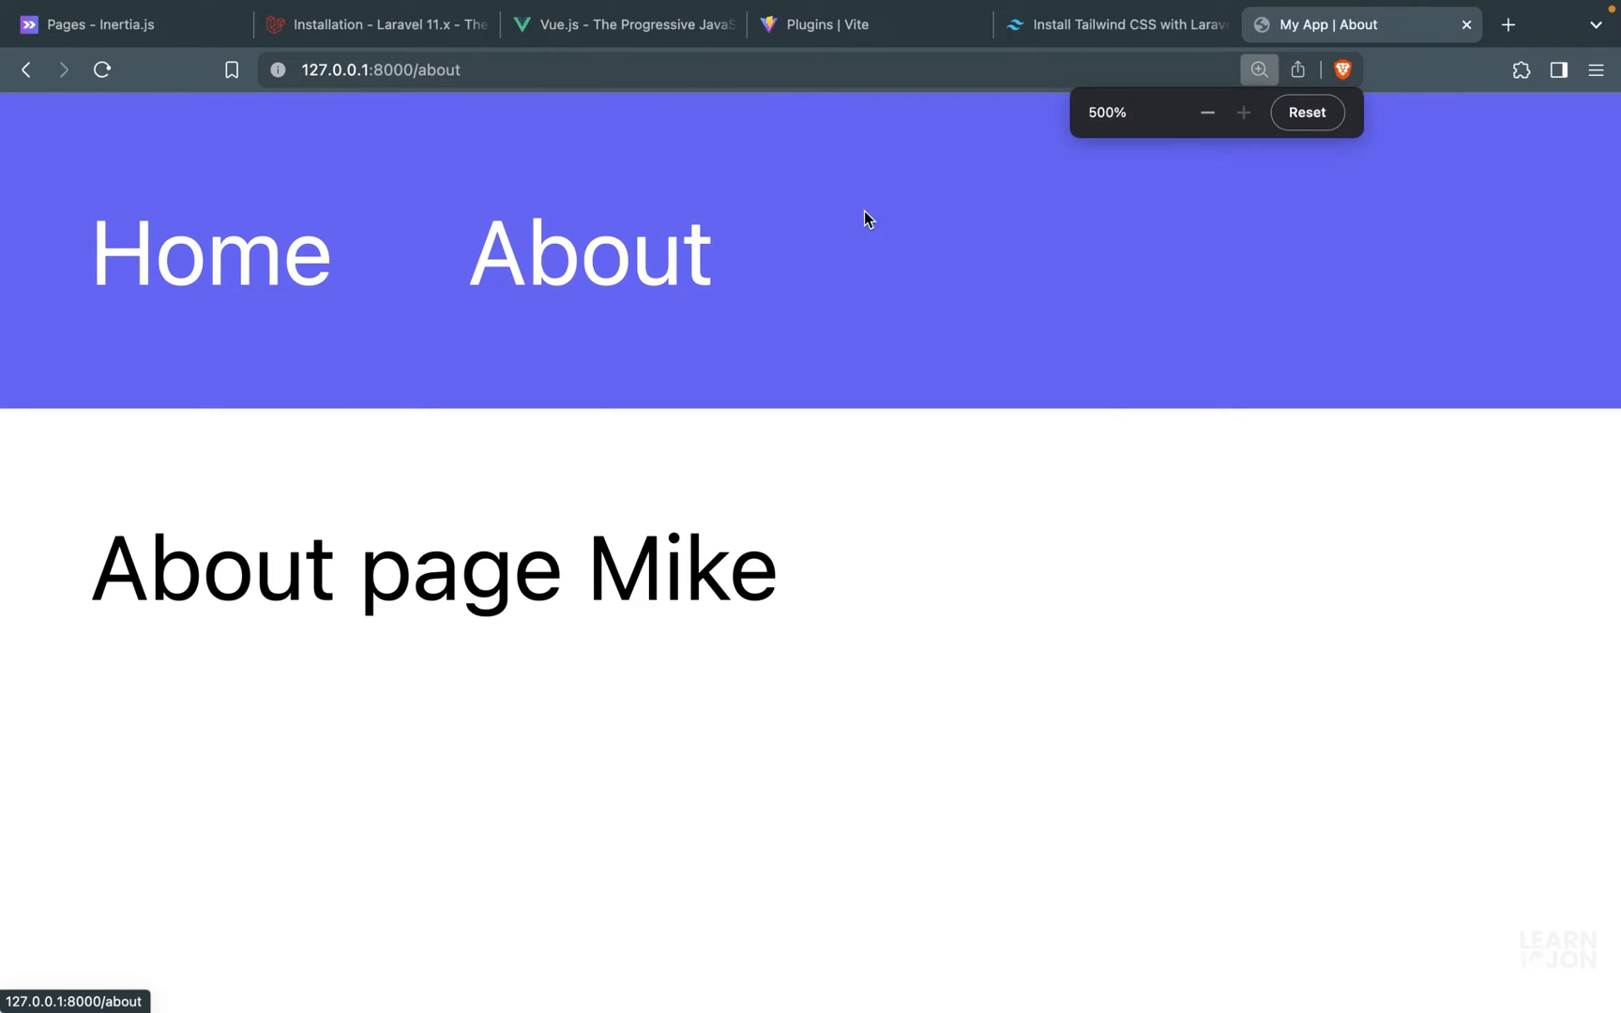
pyautogui.click(1306, 113)
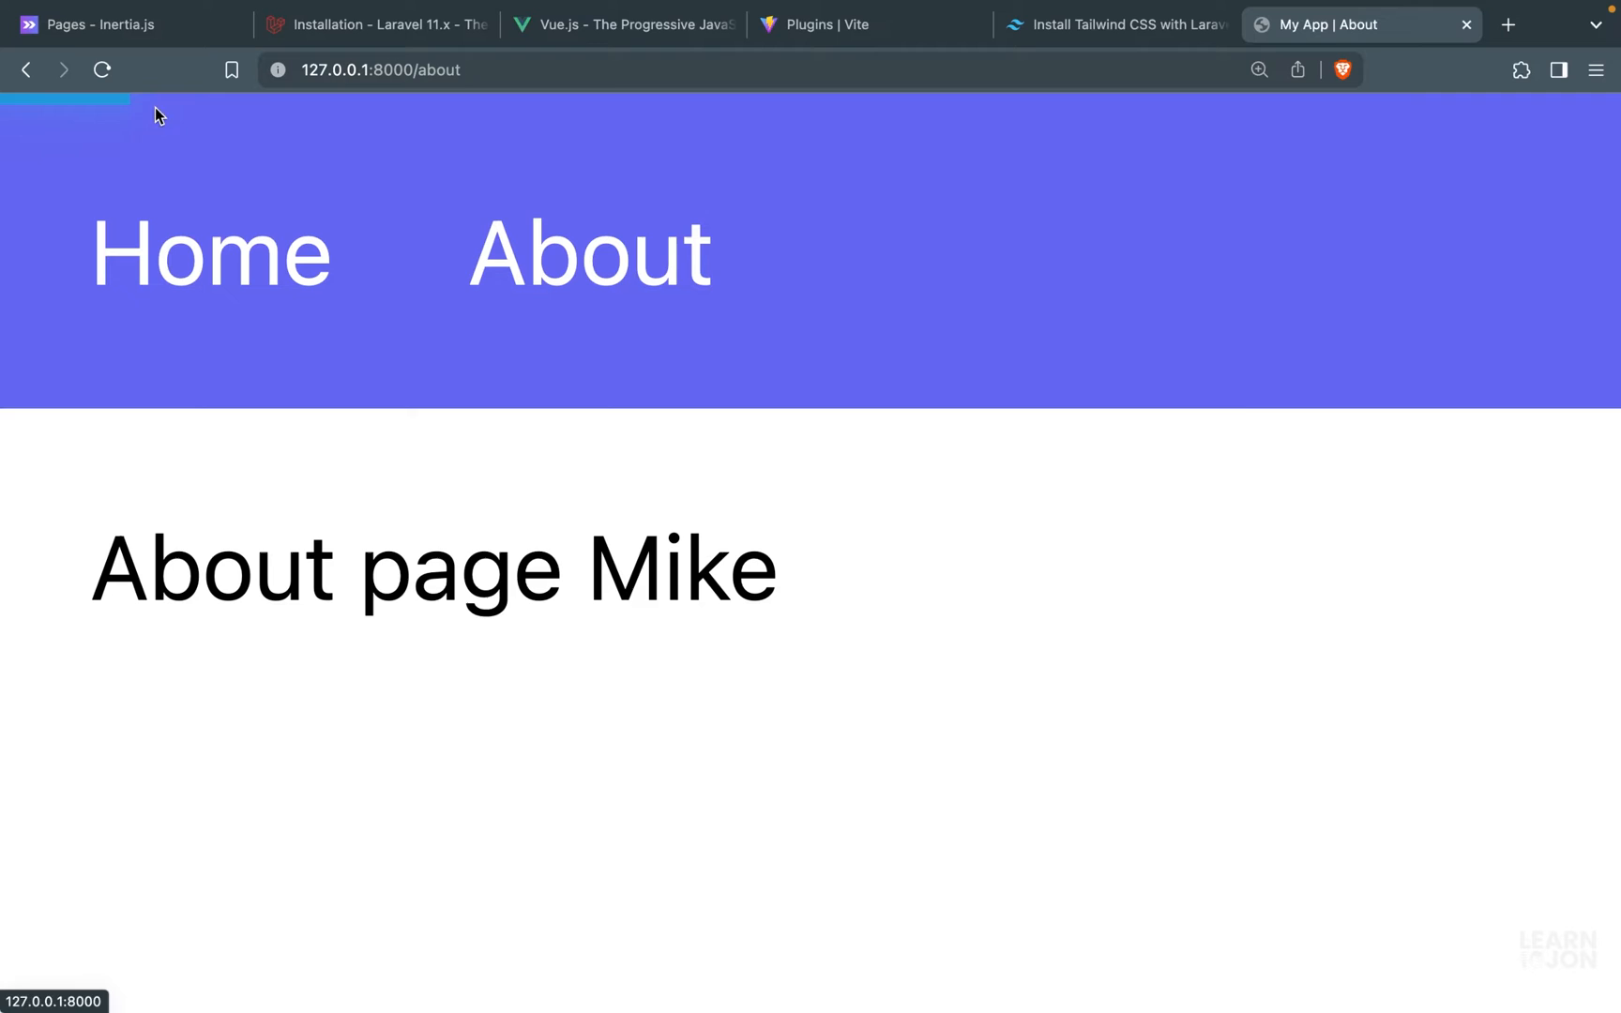
pyautogui.click(211, 252)
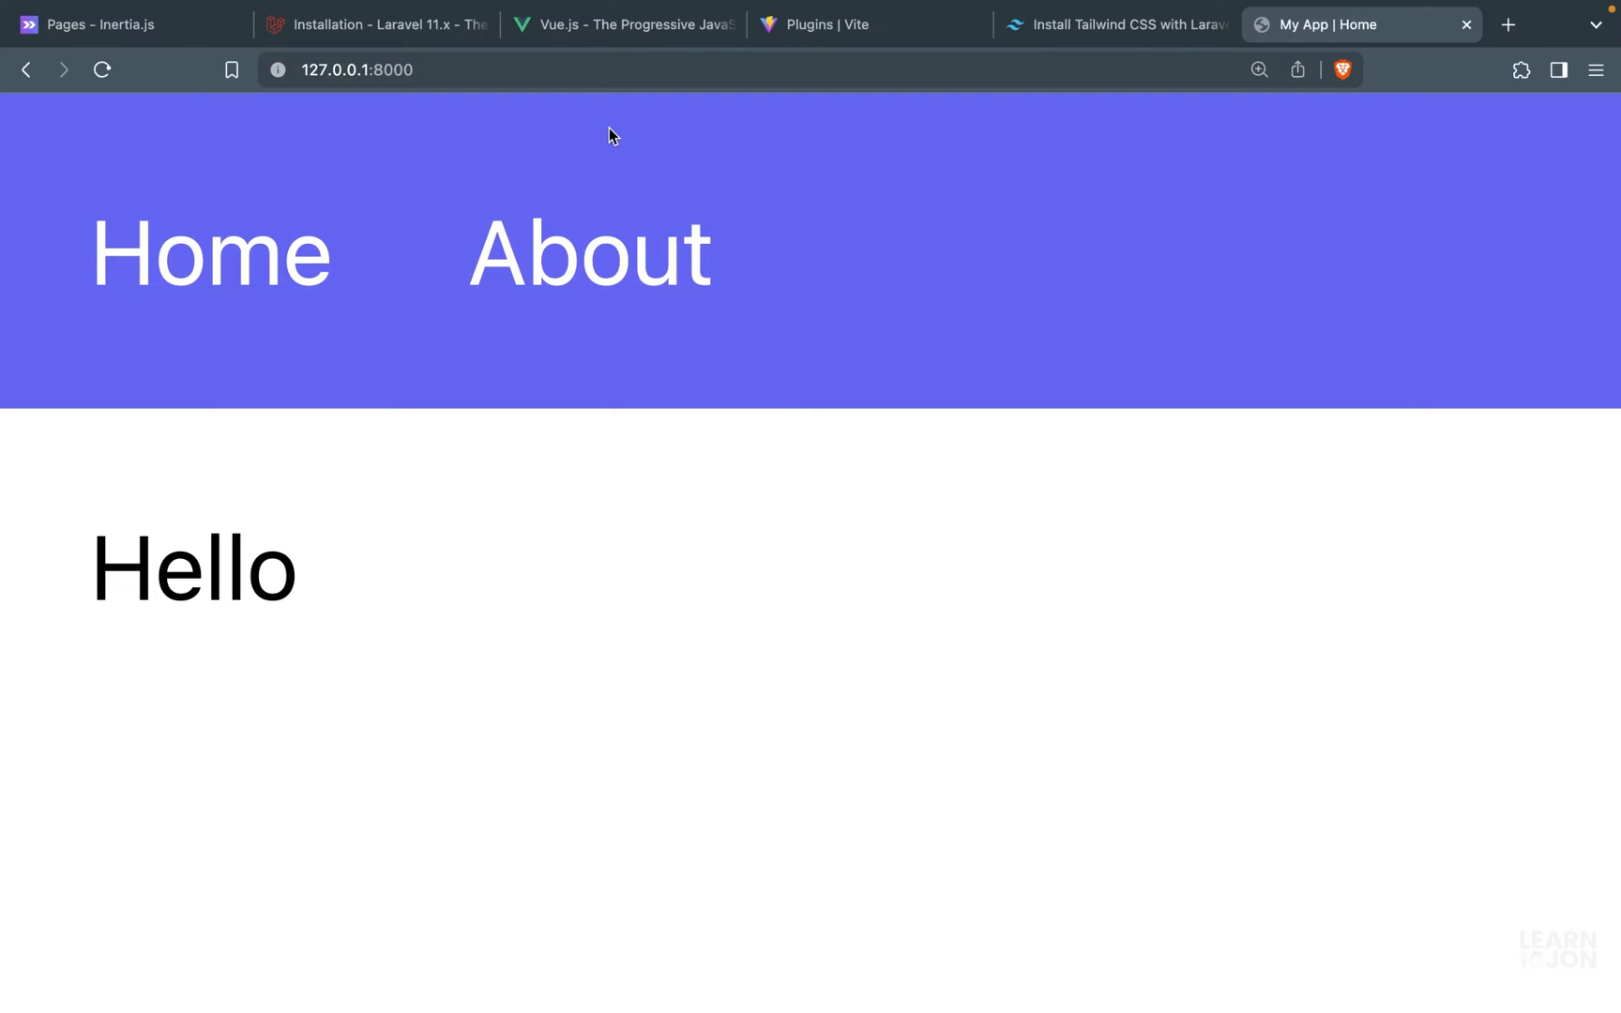
pyautogui.moveTo(460, 146)
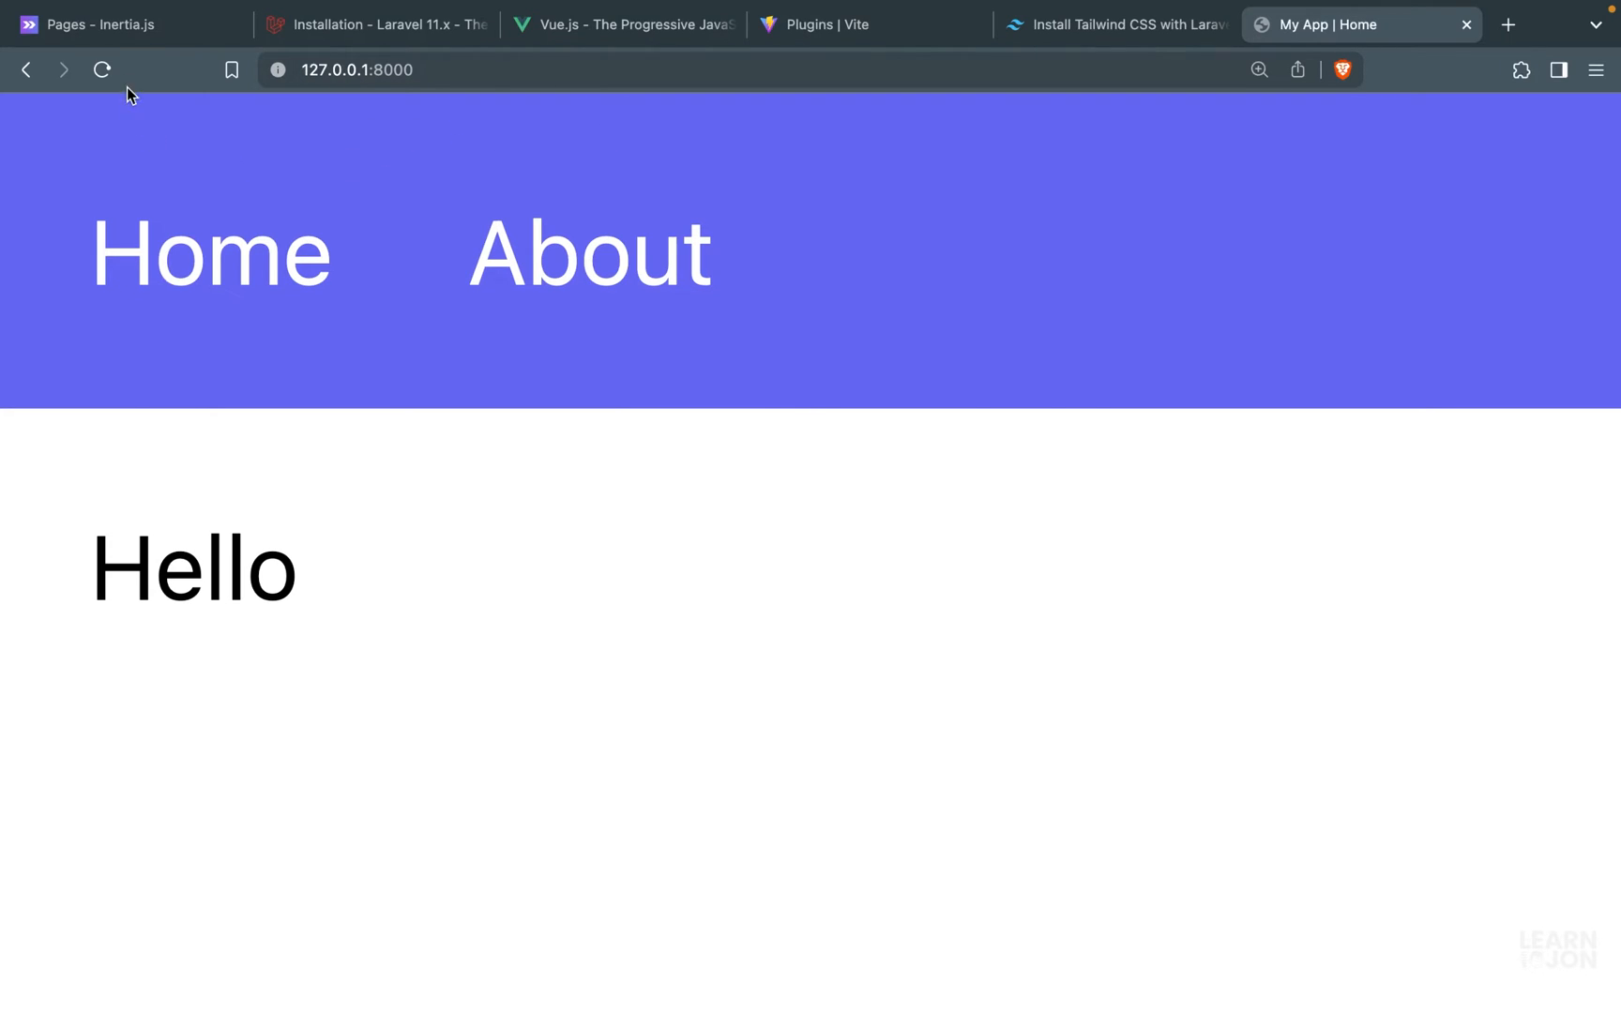
# - Show the Default createInertiaApp progress example on the Inertia.js Progress indicators docs page
pyautogui.click(115, 24)
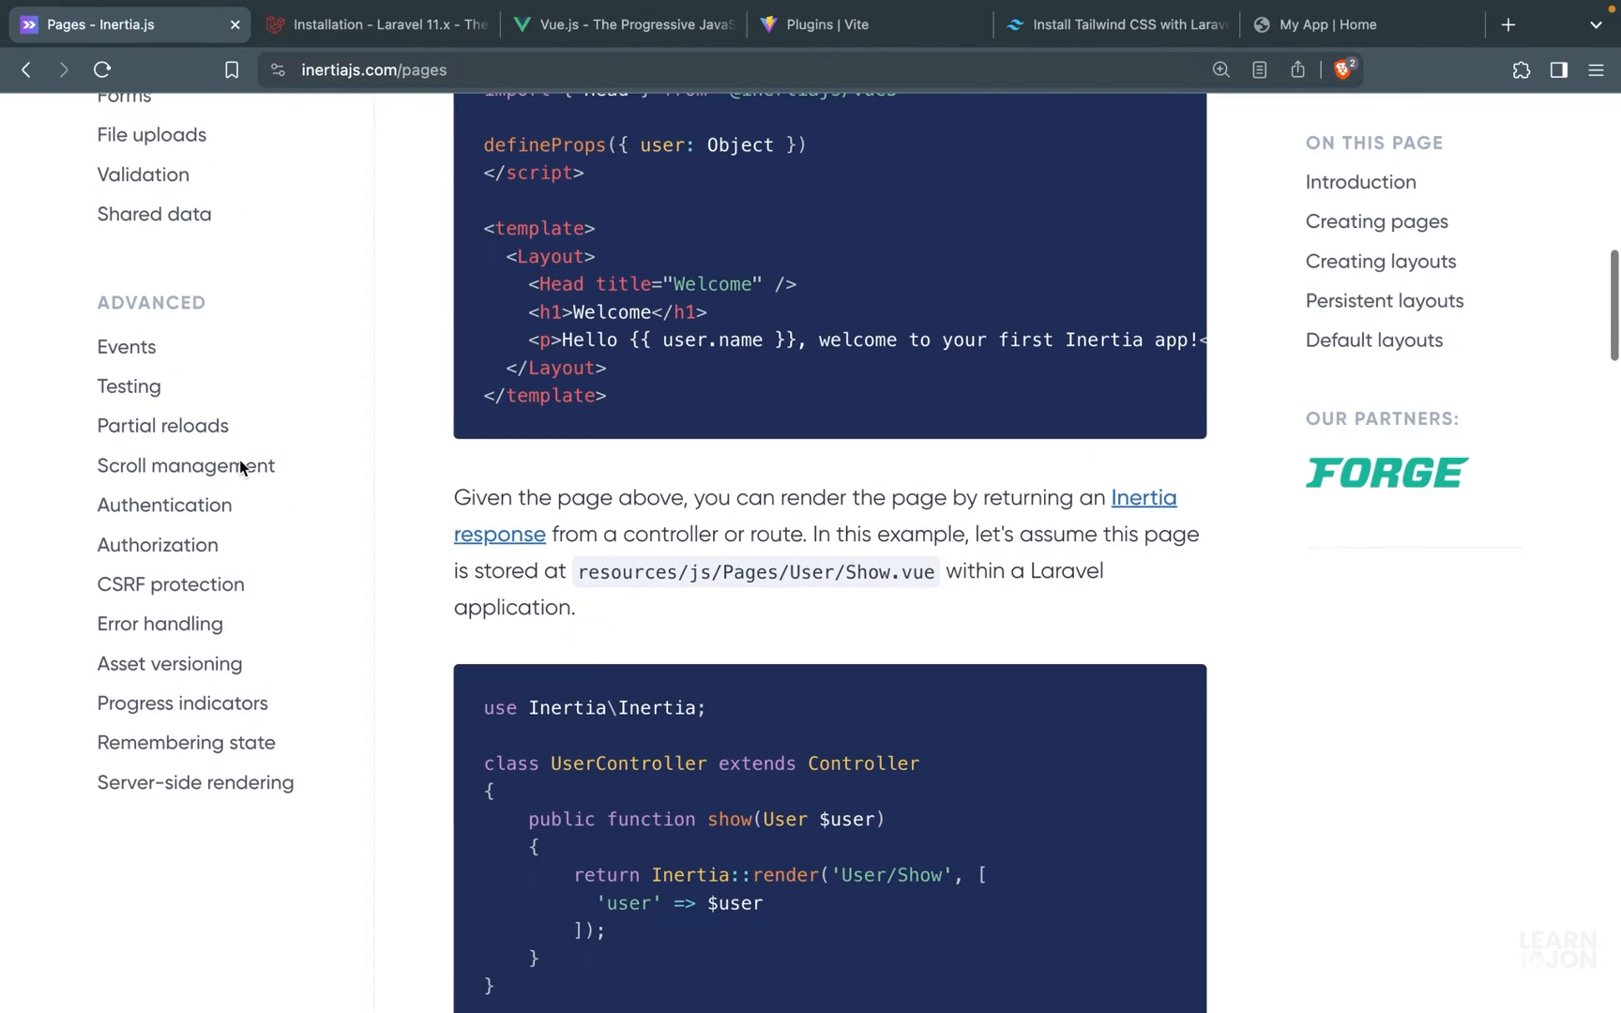
pyautogui.click(182, 704)
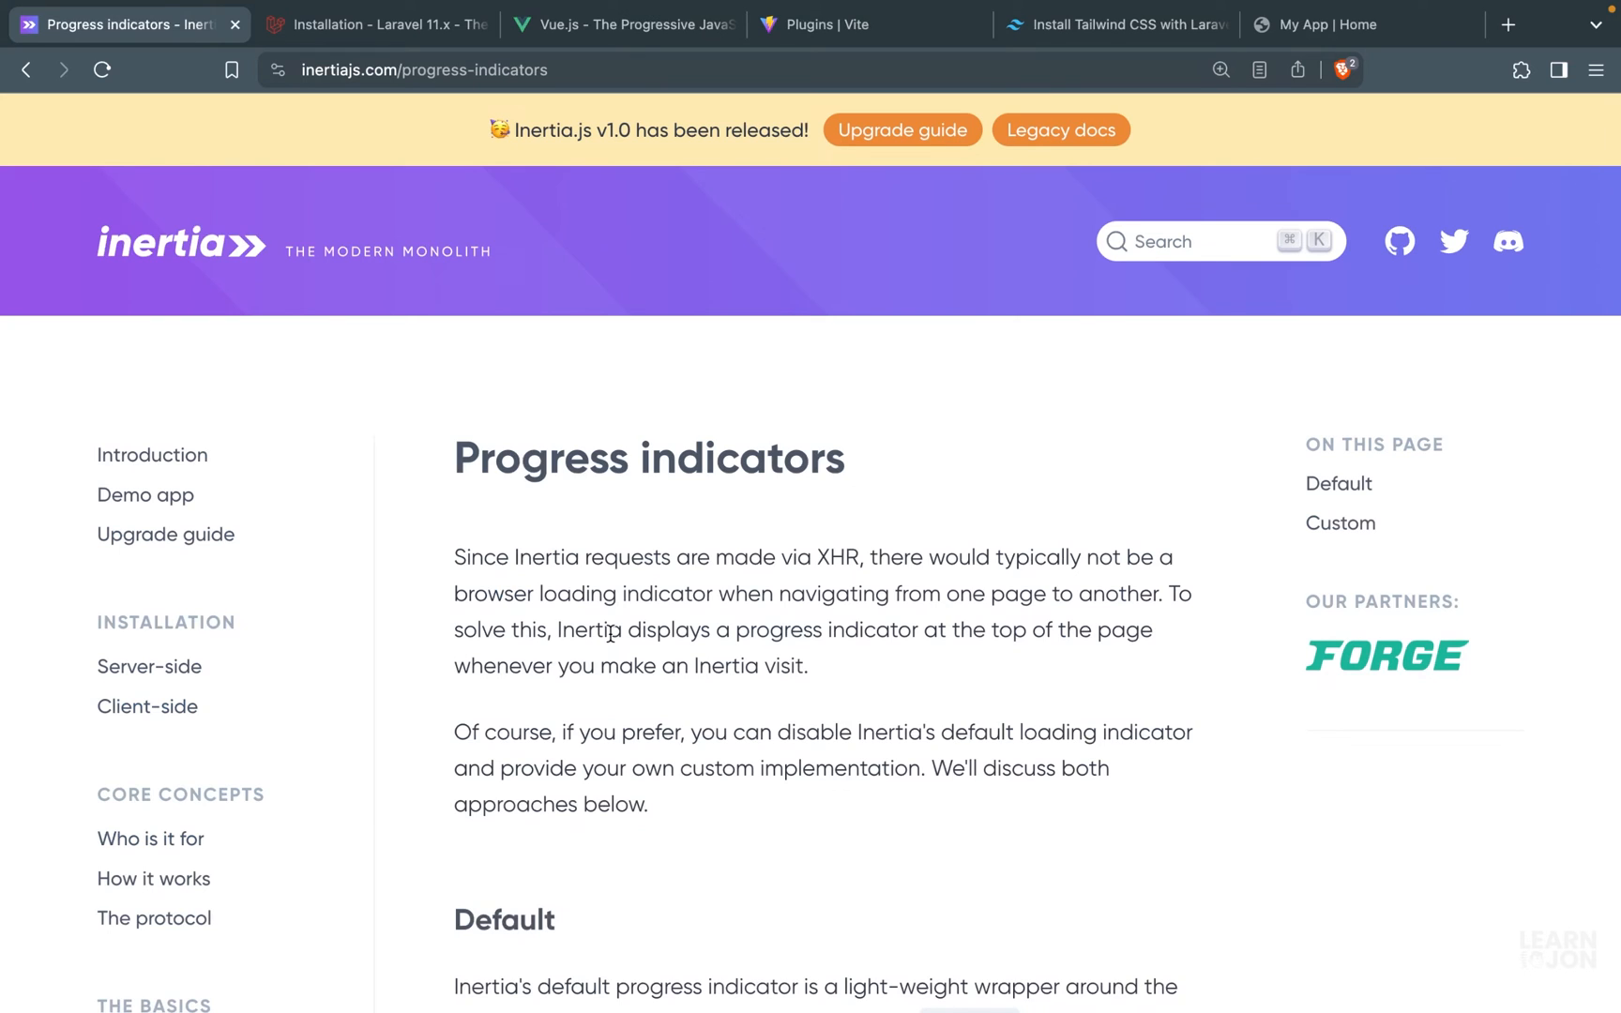
pyautogui.scroll(-3)
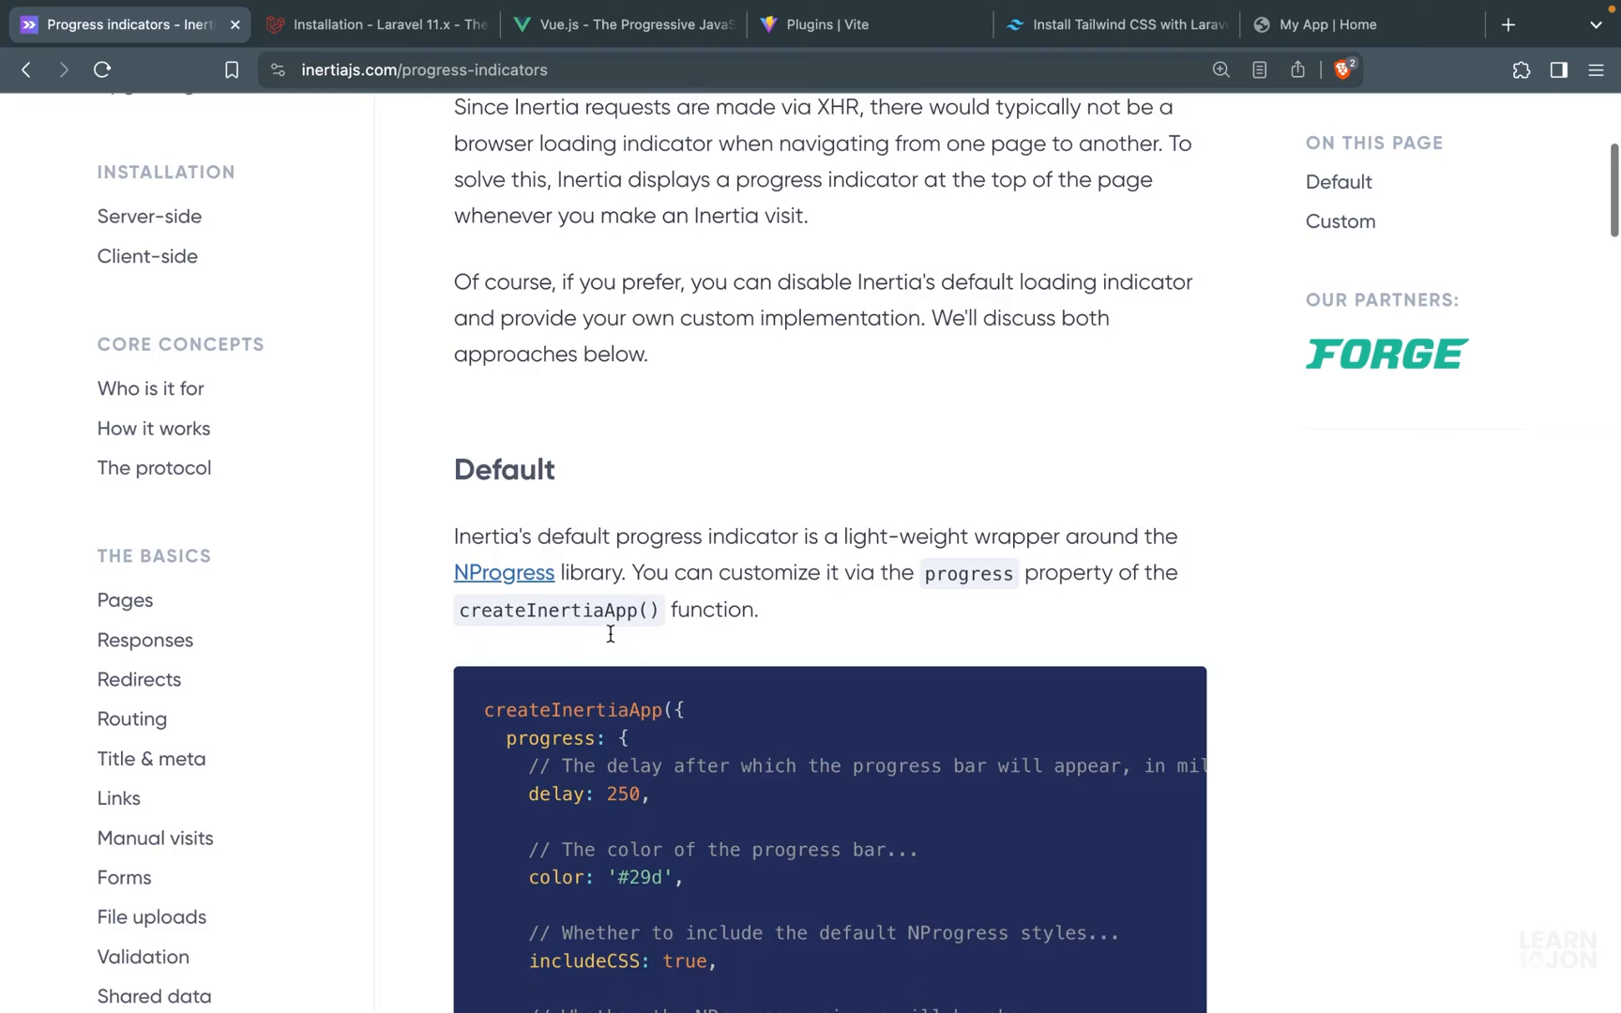
pyautogui.scroll(-3)
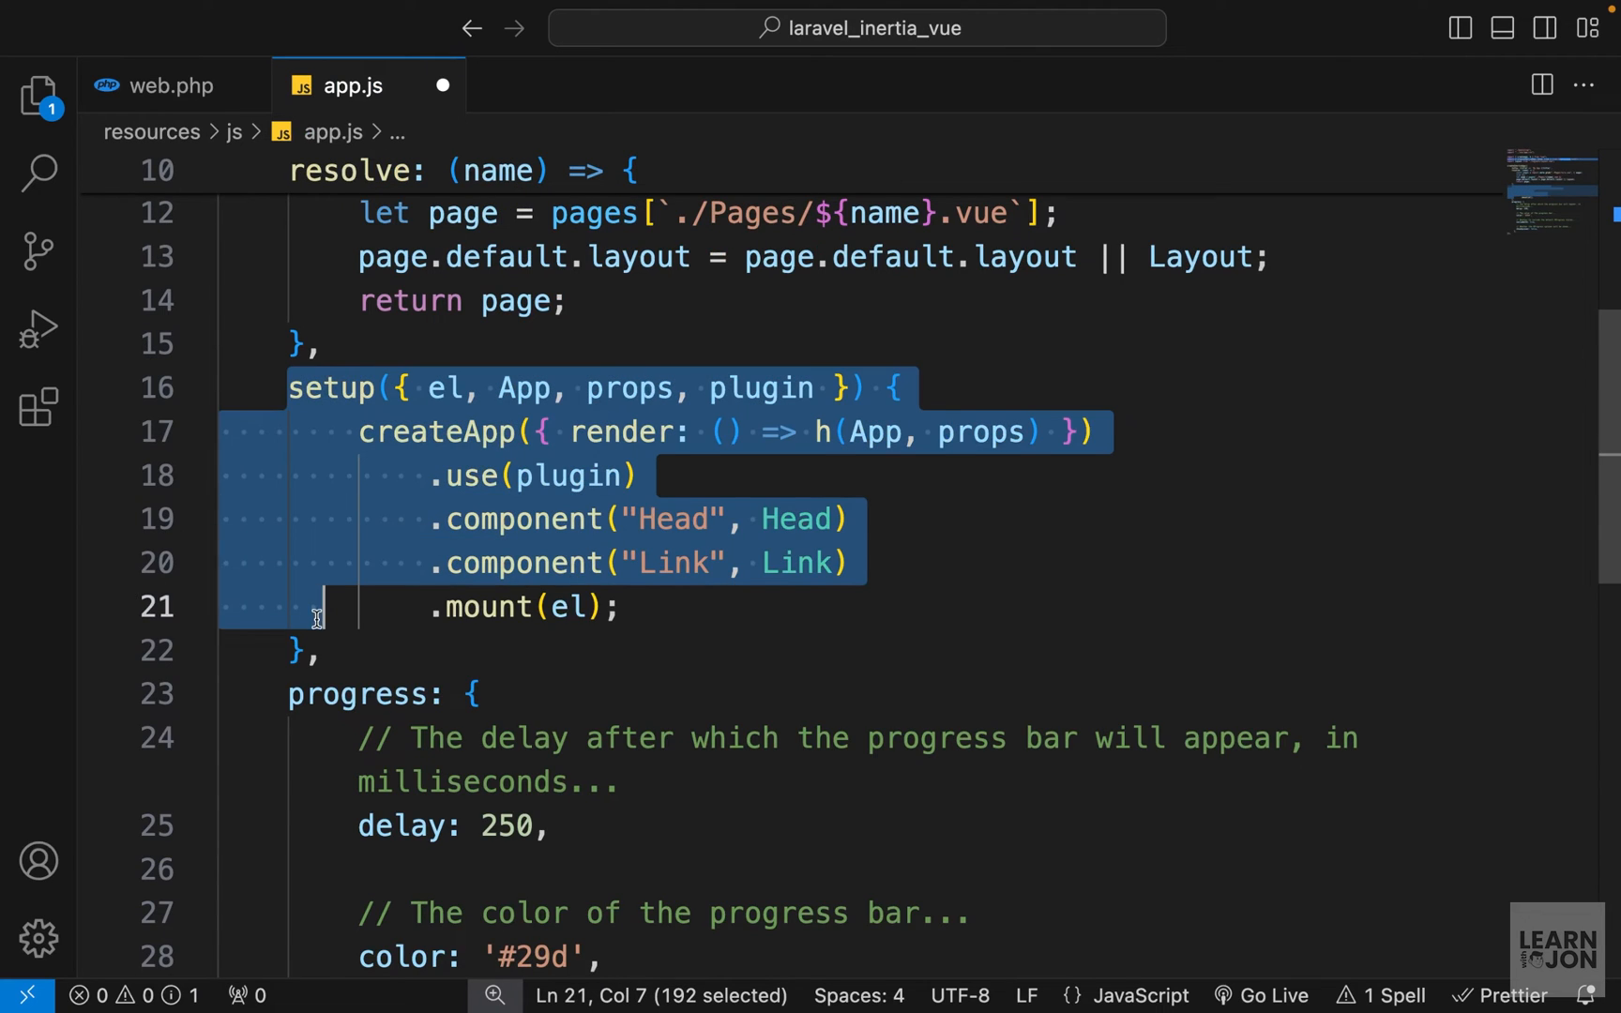
# - Paste the docs' progress block into app.js, set color "red", drop the delay and comment lines
pyautogui.scroll(3)
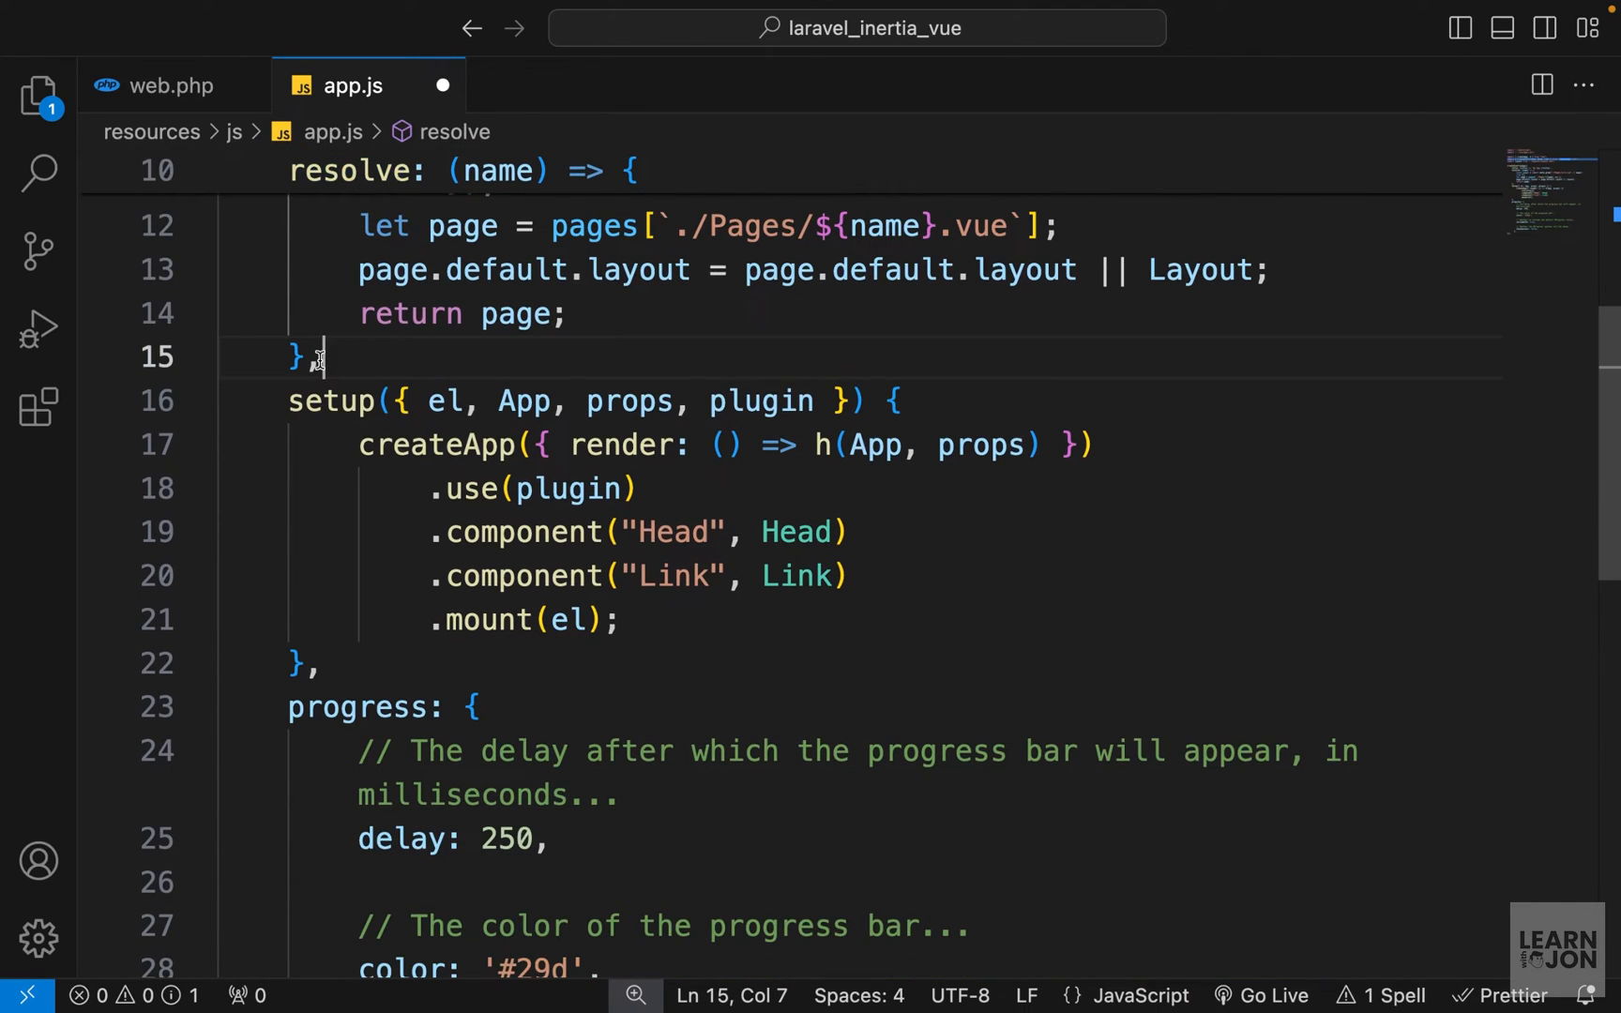
pyautogui.scroll(-3)
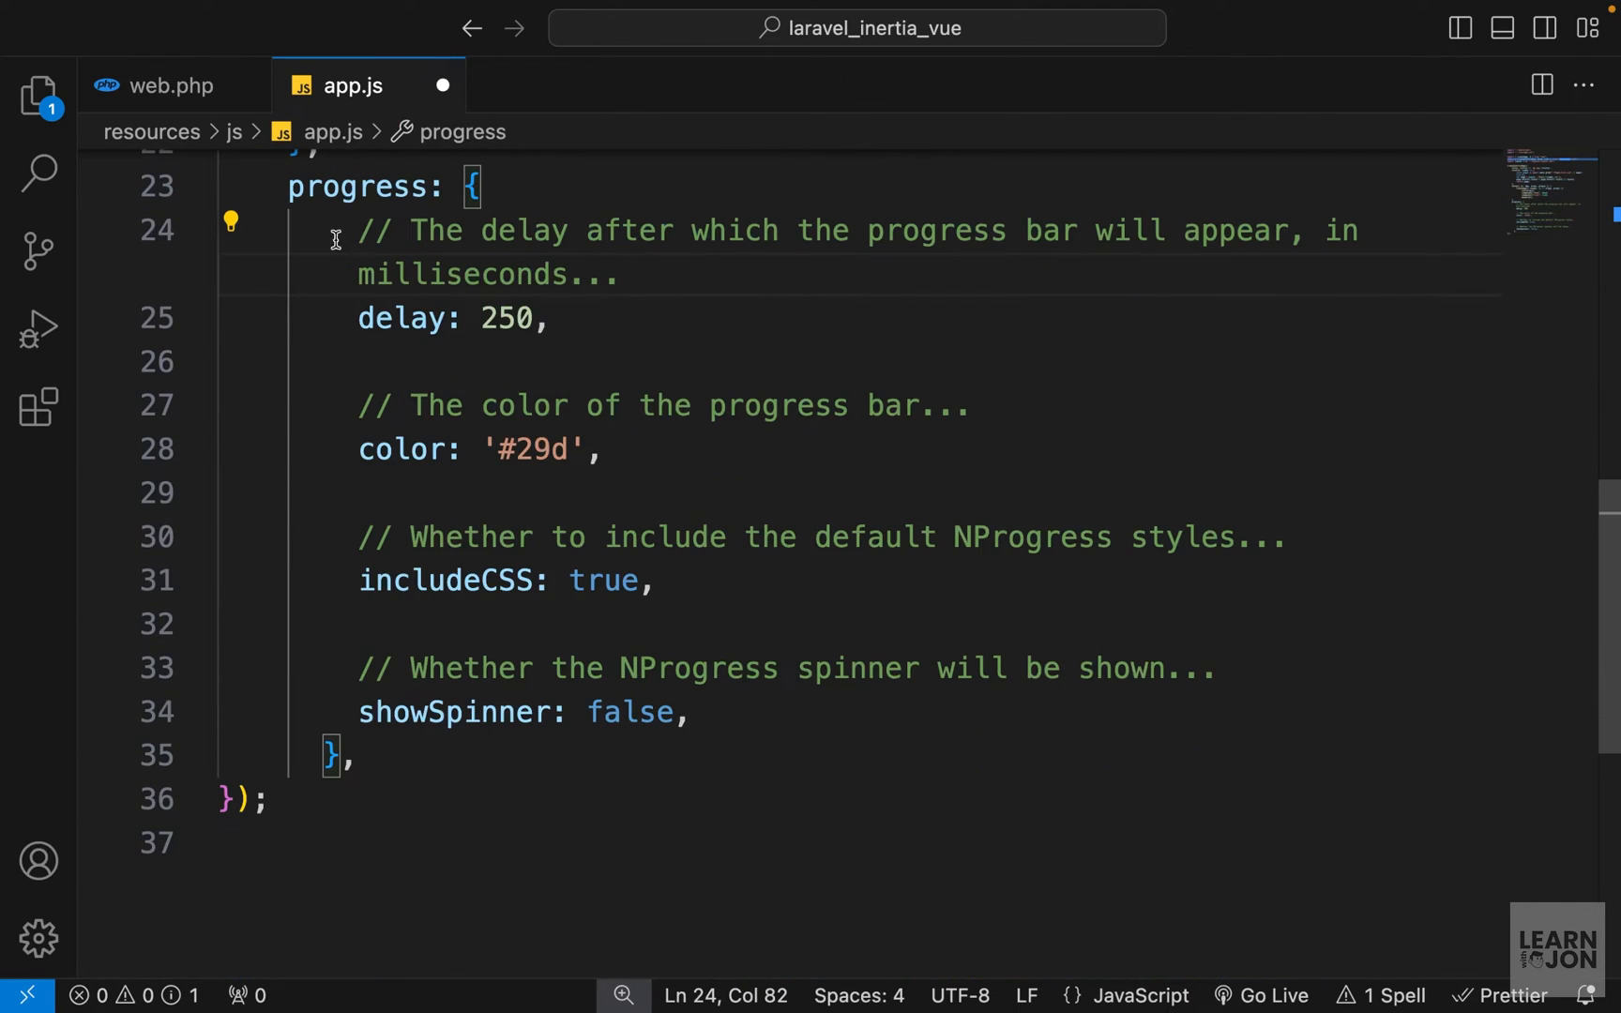
pyautogui.click(358, 317)
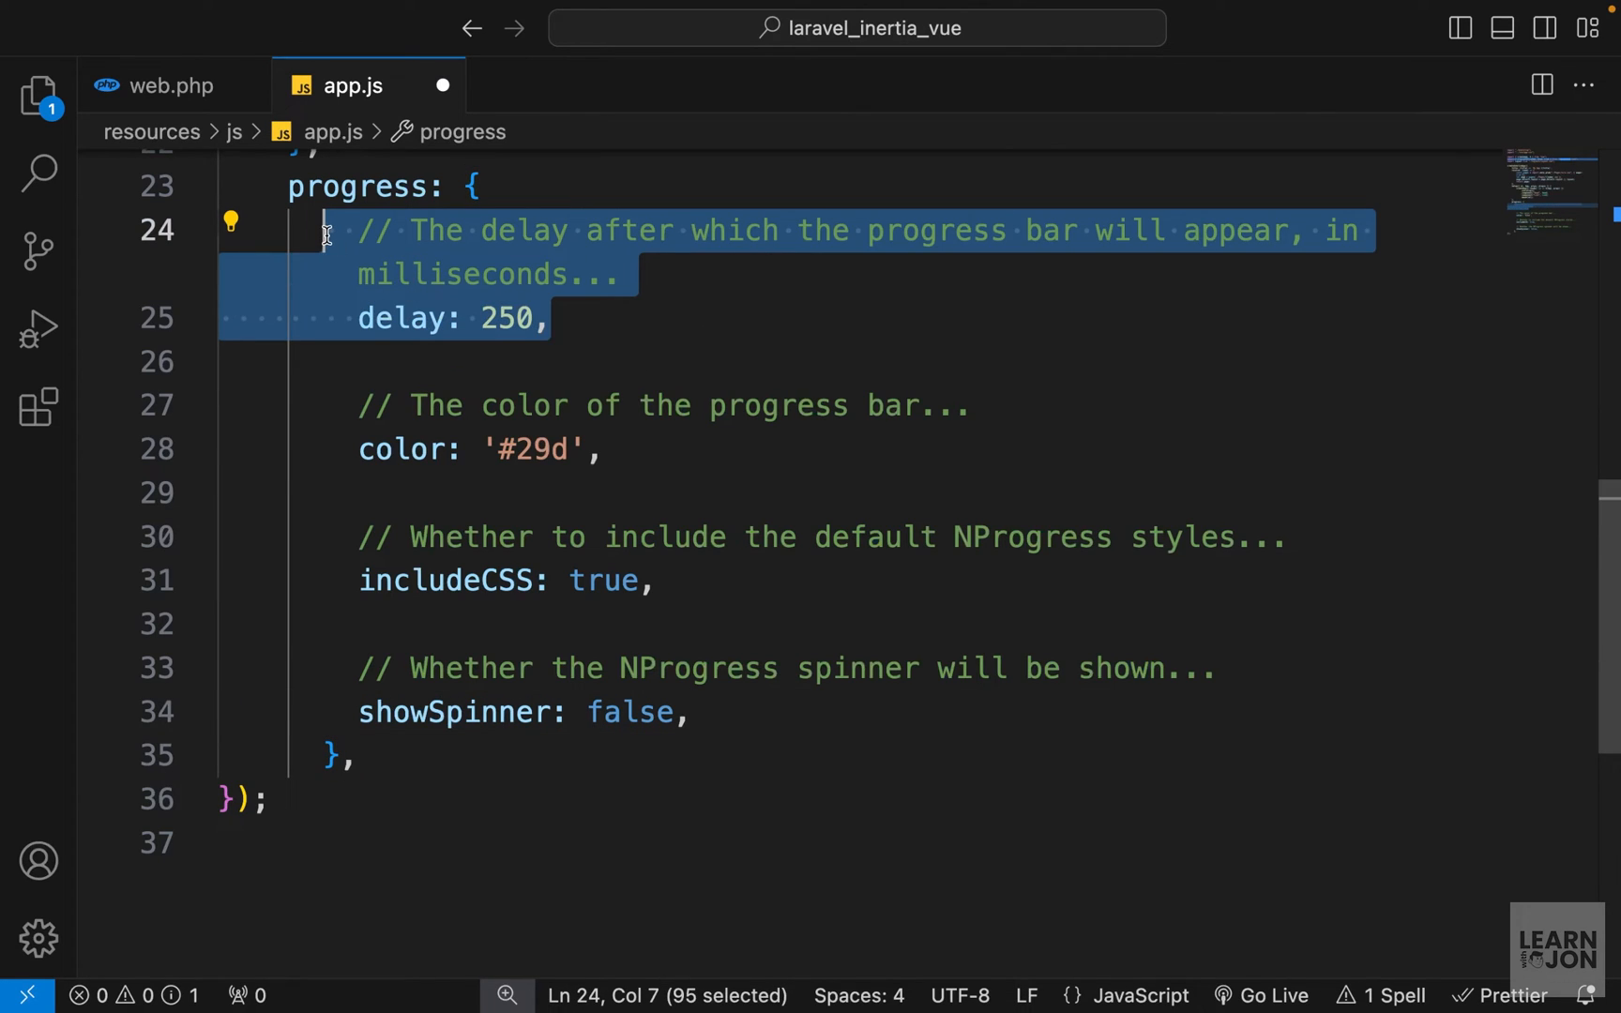
pyautogui.press('Delete')
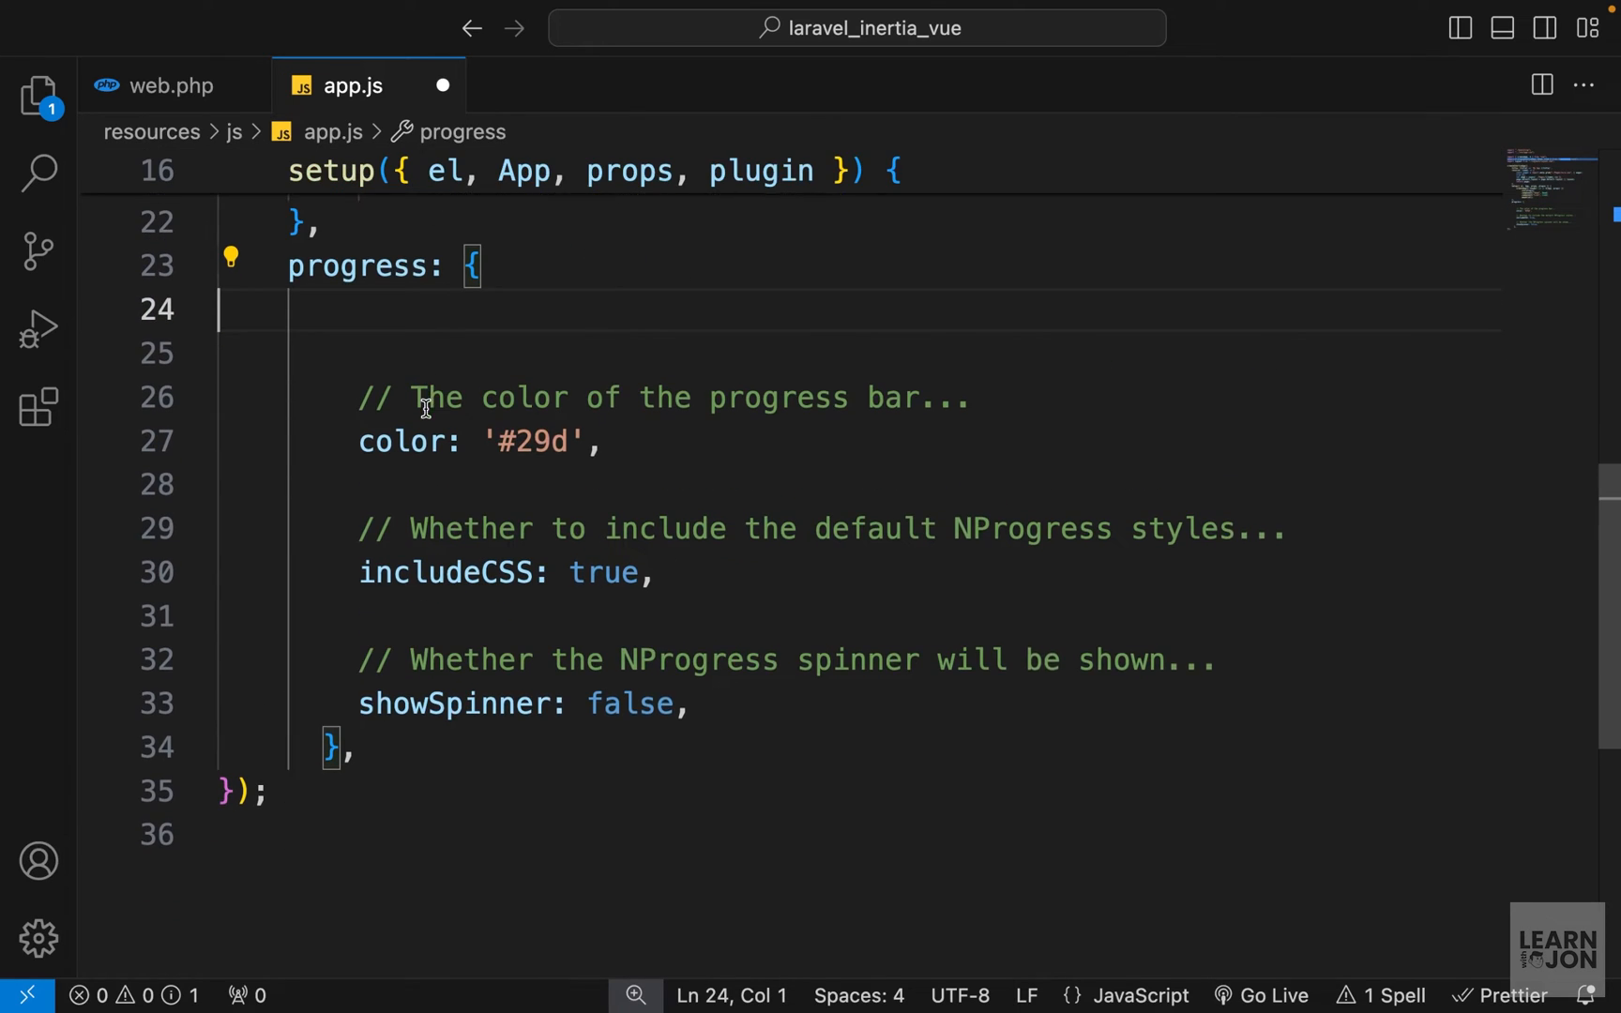
pyautogui.write('red",')
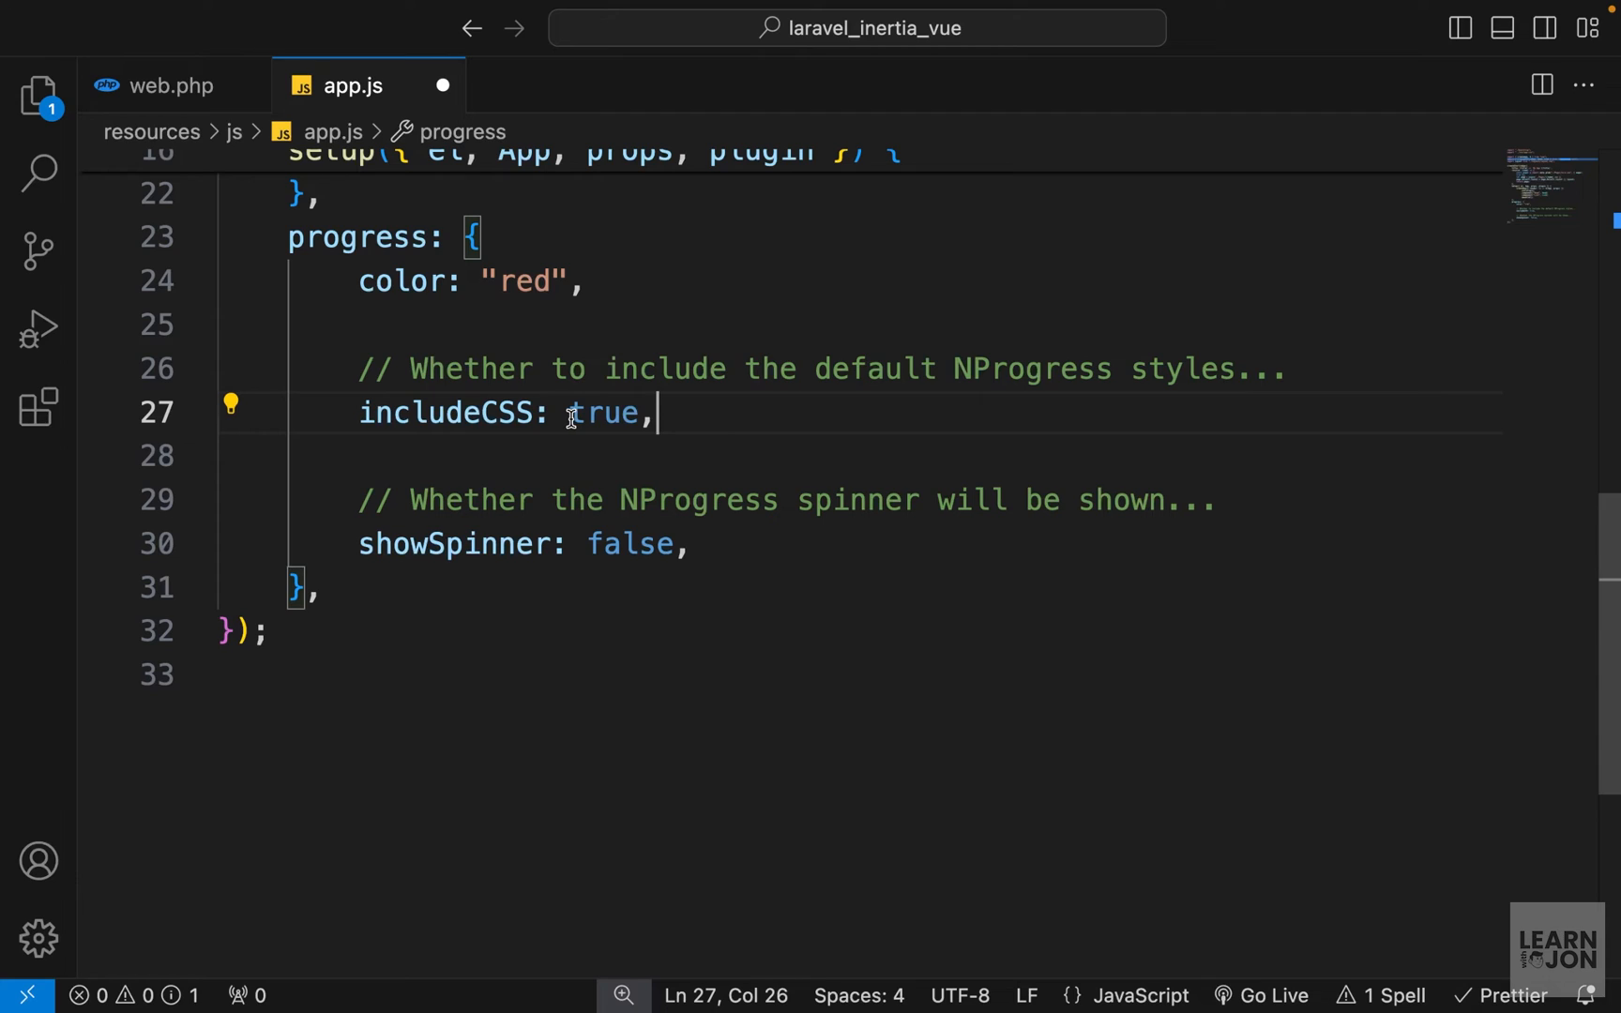
pyautogui.moveTo(706, 411)
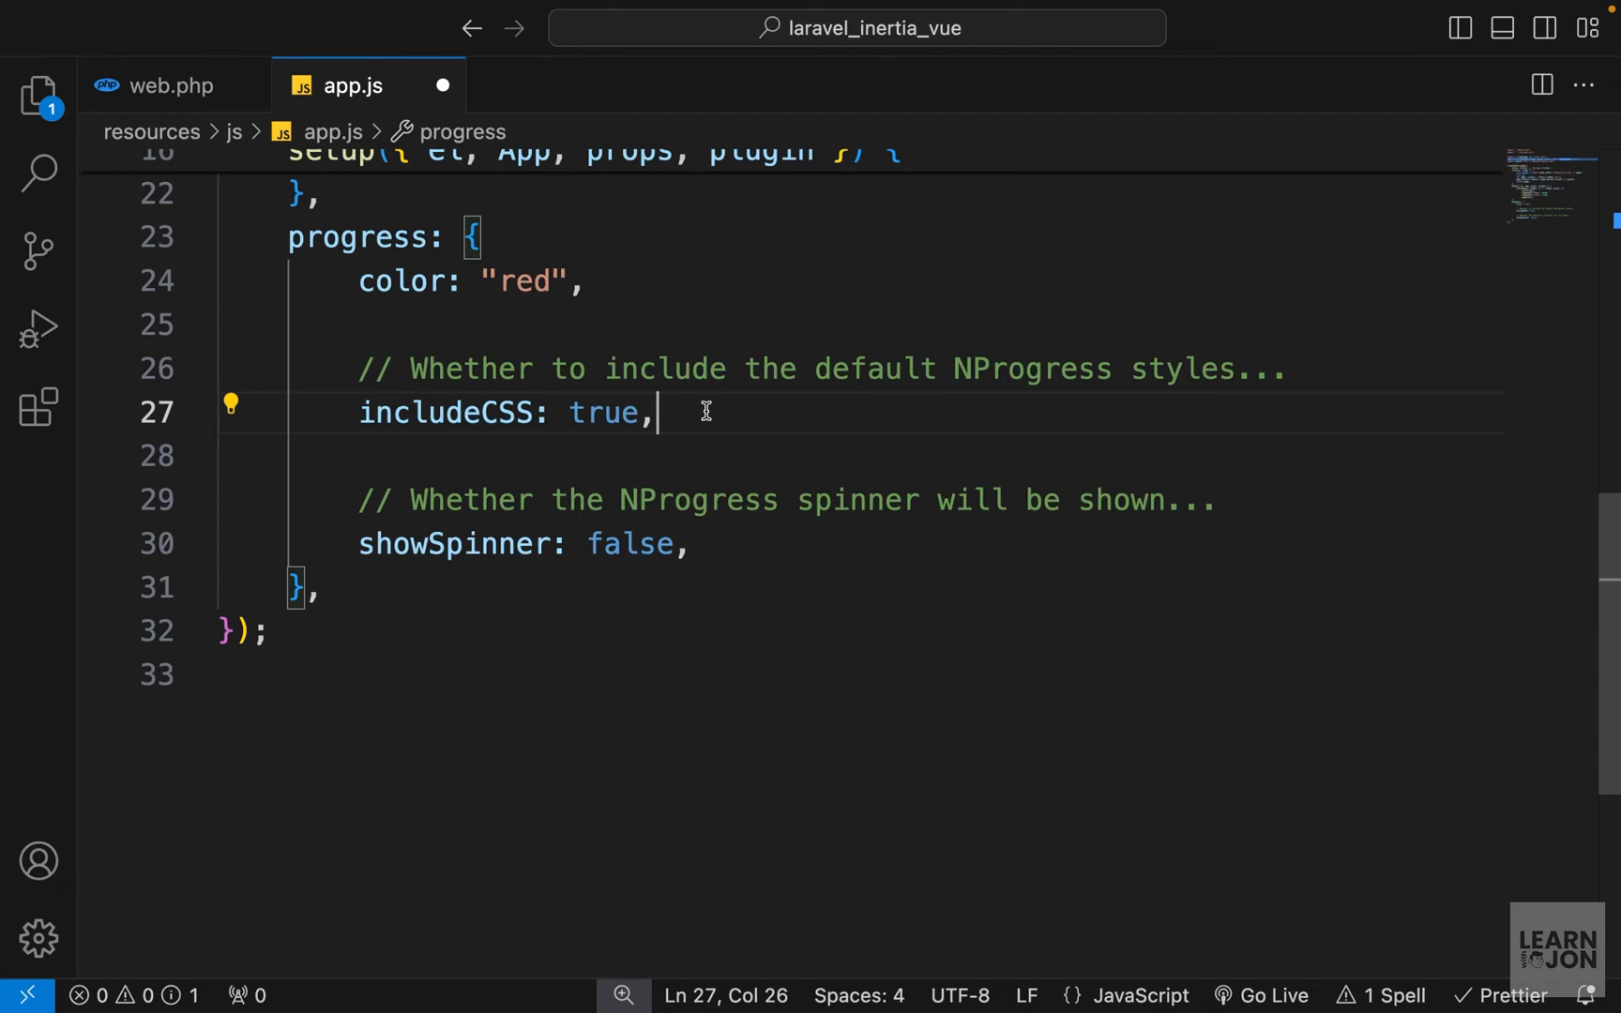
pyautogui.moveTo(698, 413)
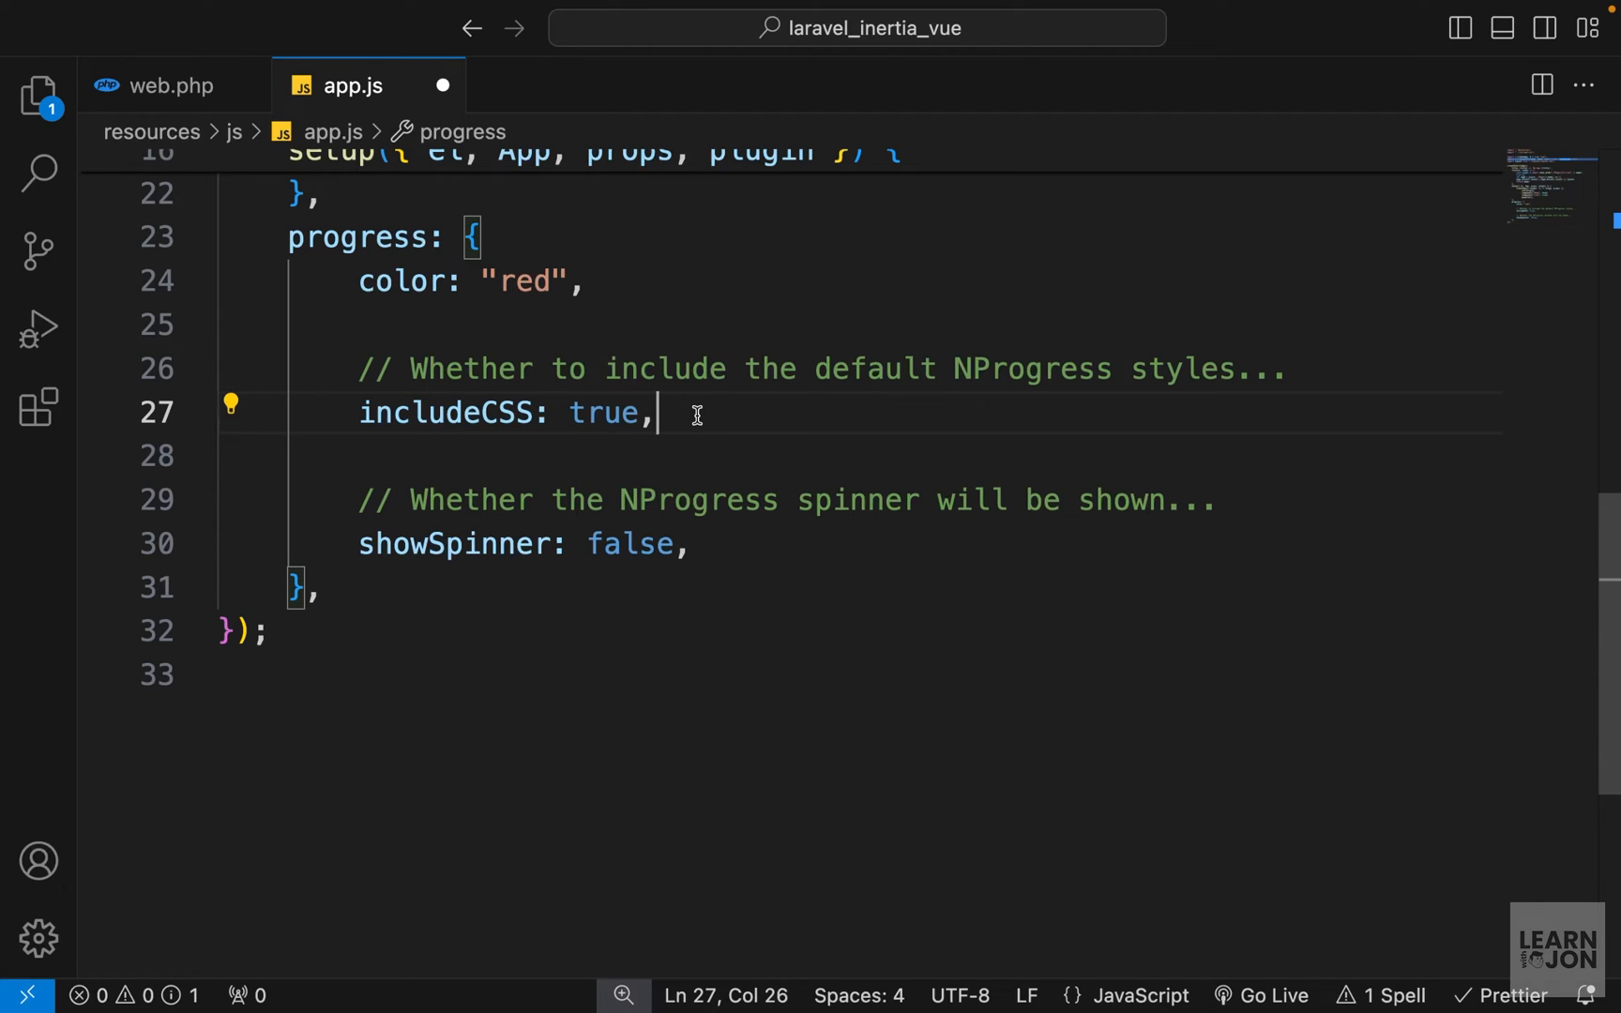
pyautogui.moveTo(1107, 379)
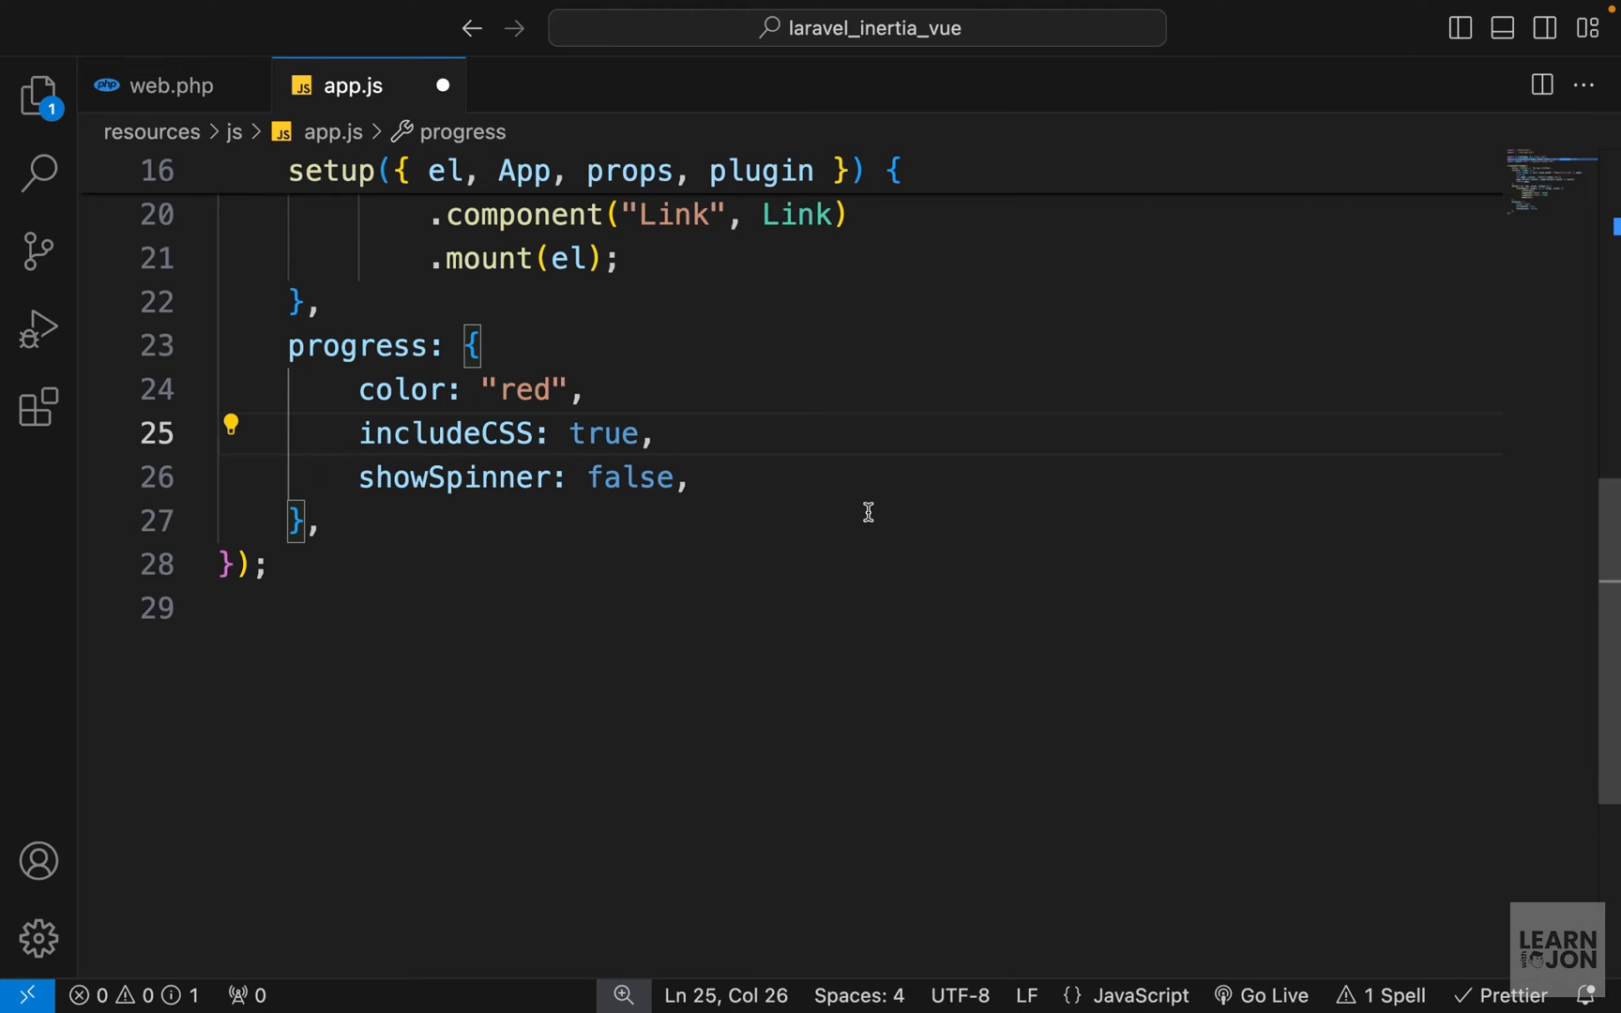
pyautogui.doubleClick(629, 477)
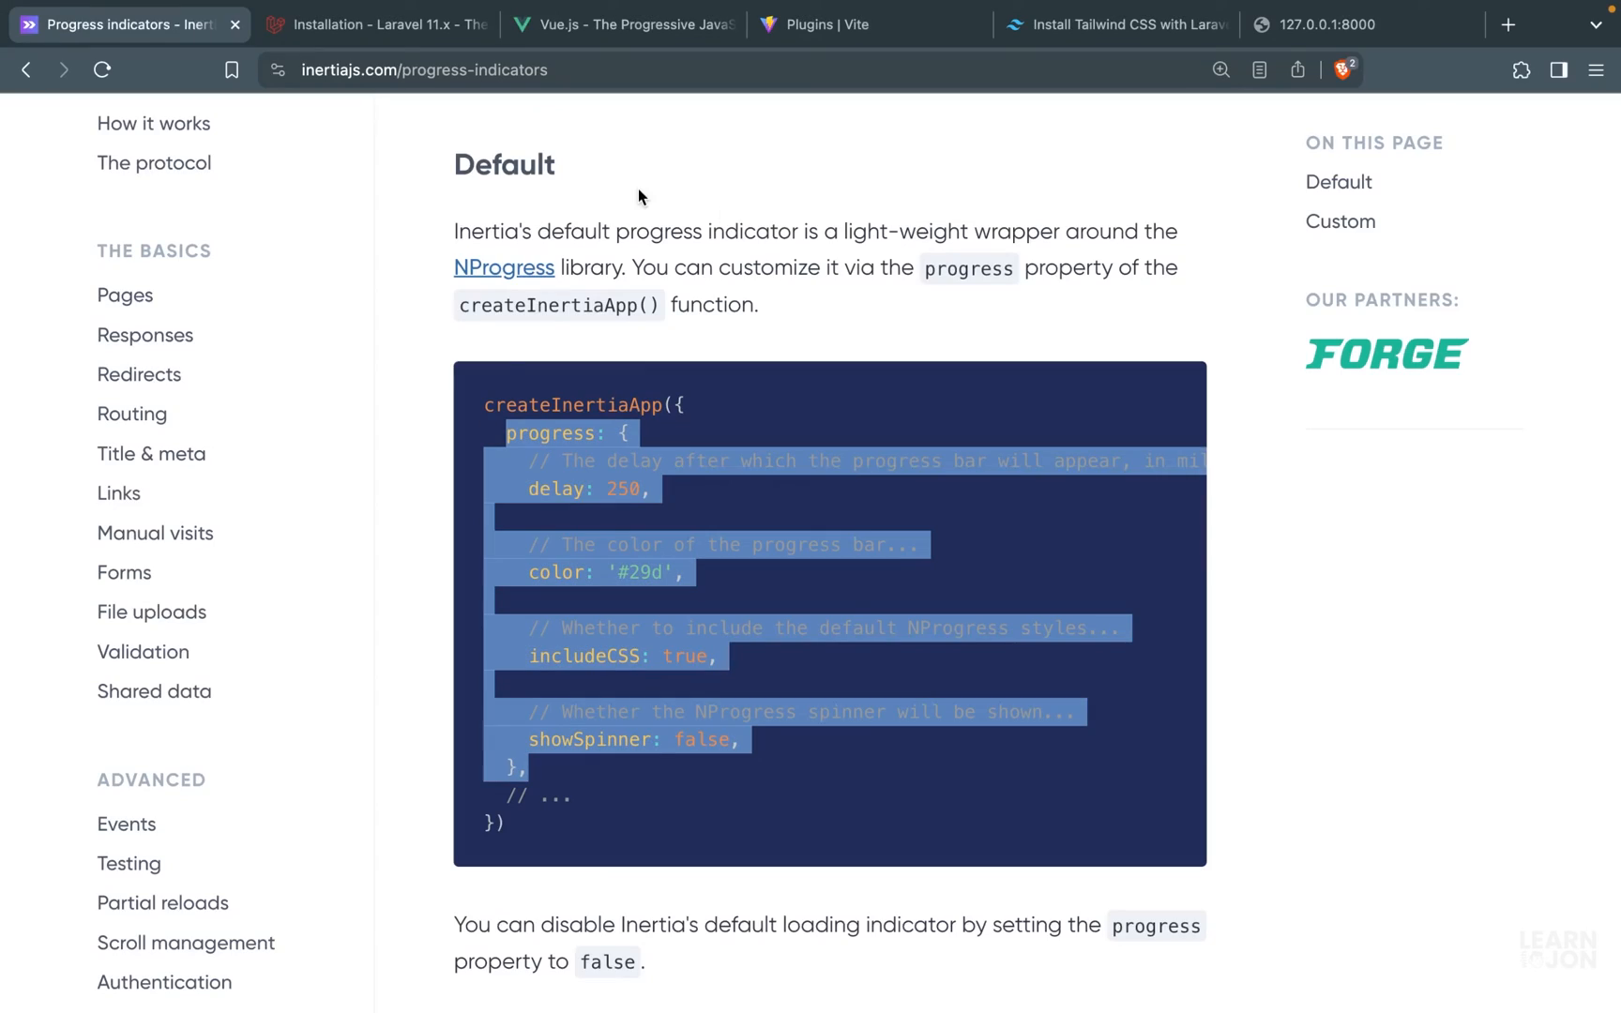
# - Switch between Home and About in the running app to see the red progress bar and spinner
pyautogui.click(1344, 25)
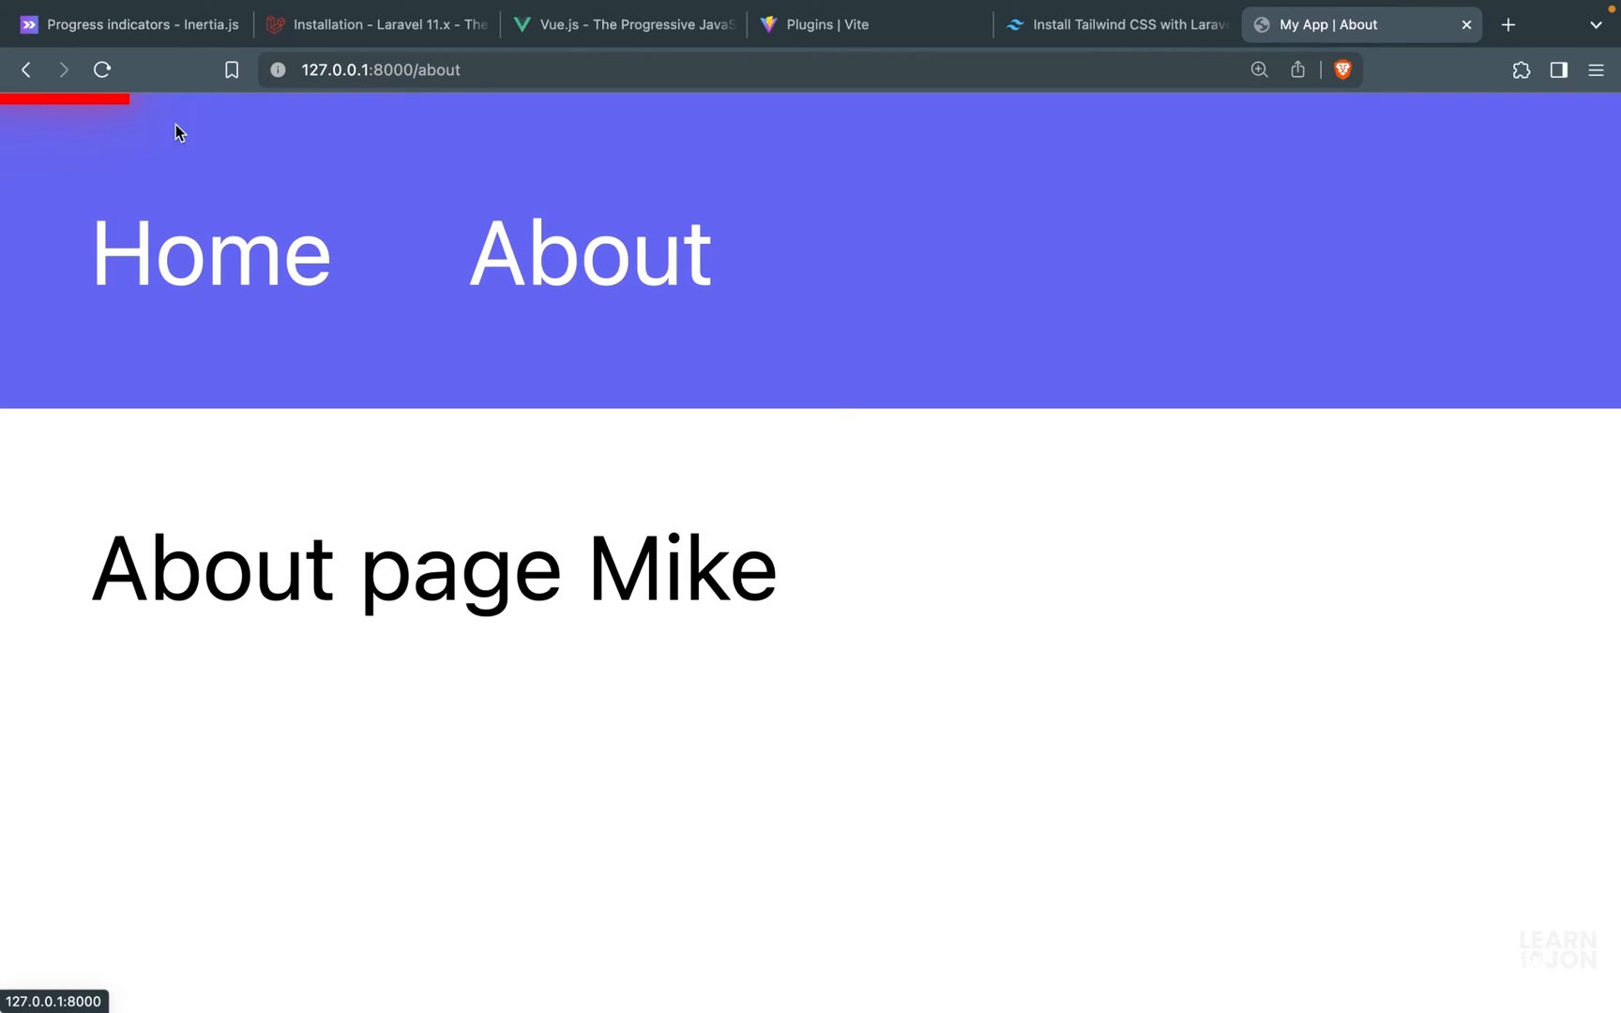
pyautogui.click(210, 251)
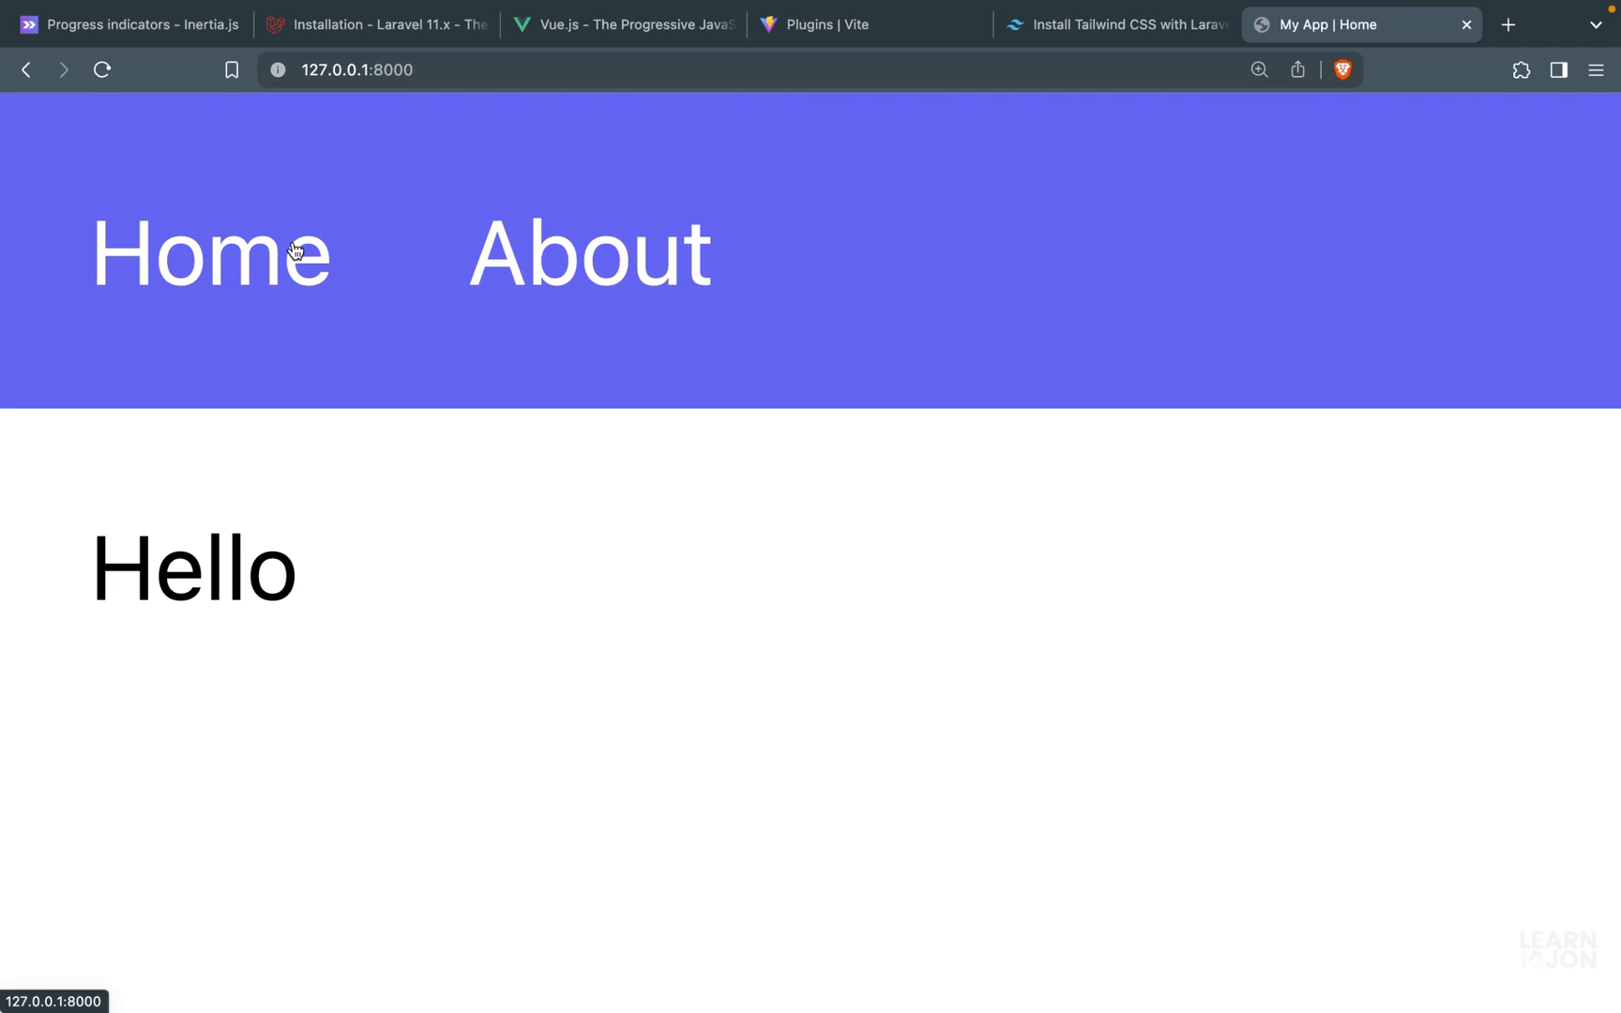
pyautogui.click(210, 251)
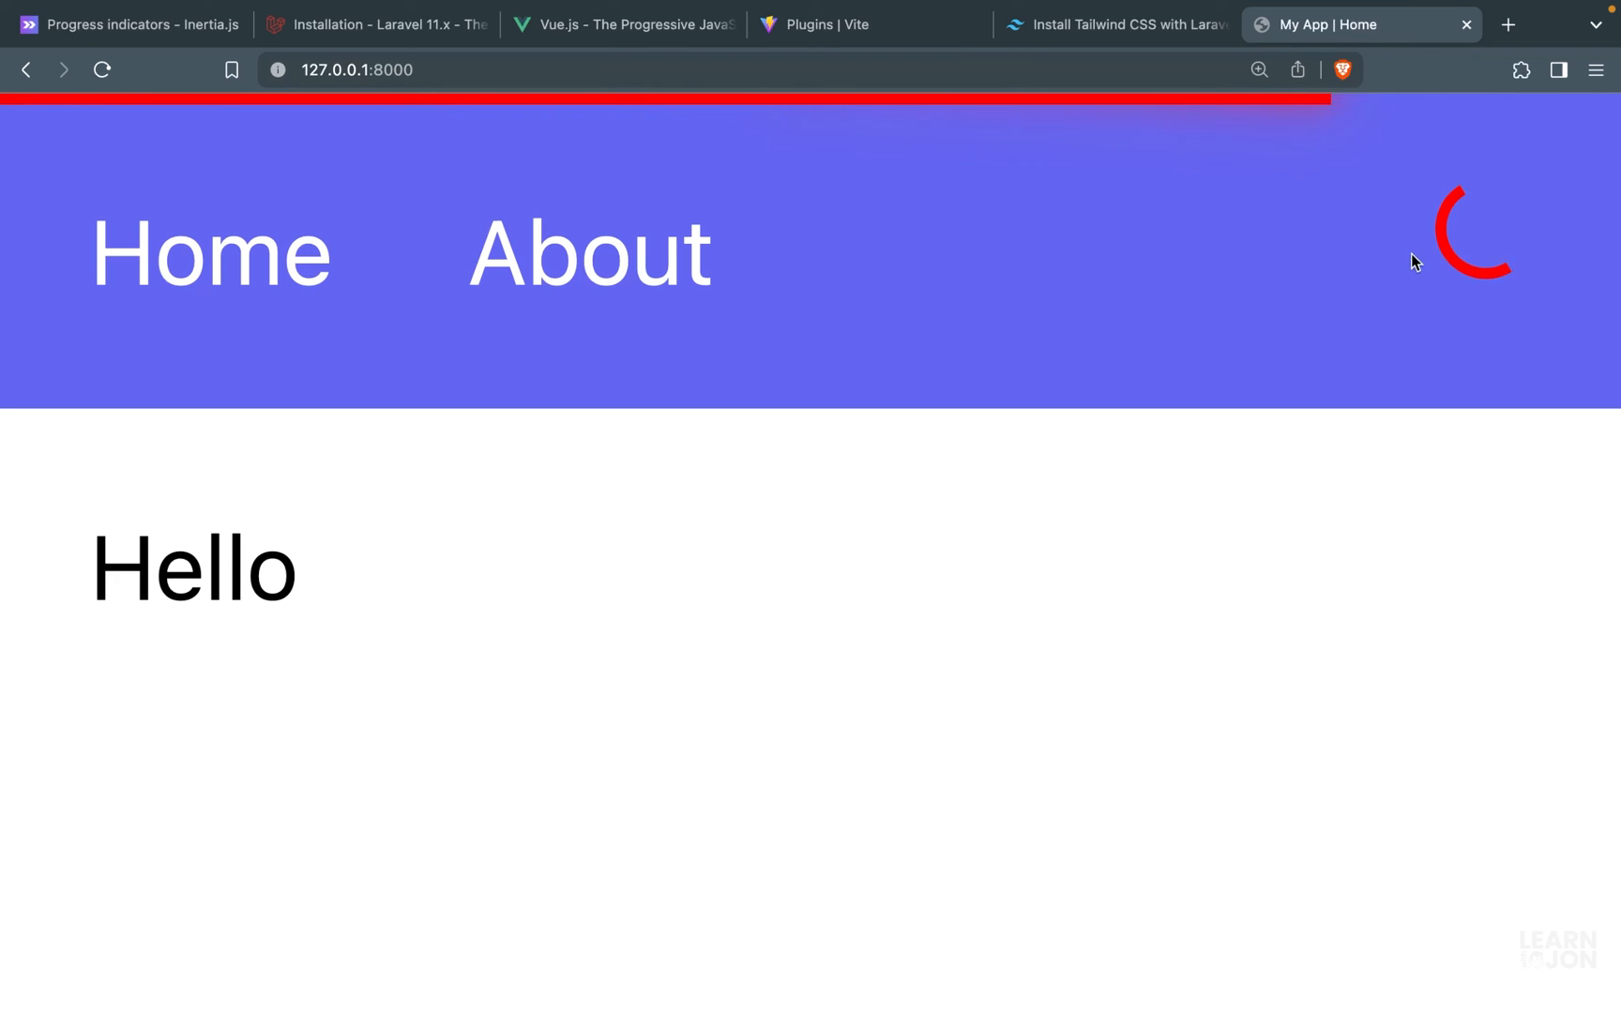
pyautogui.click(1259, 69)
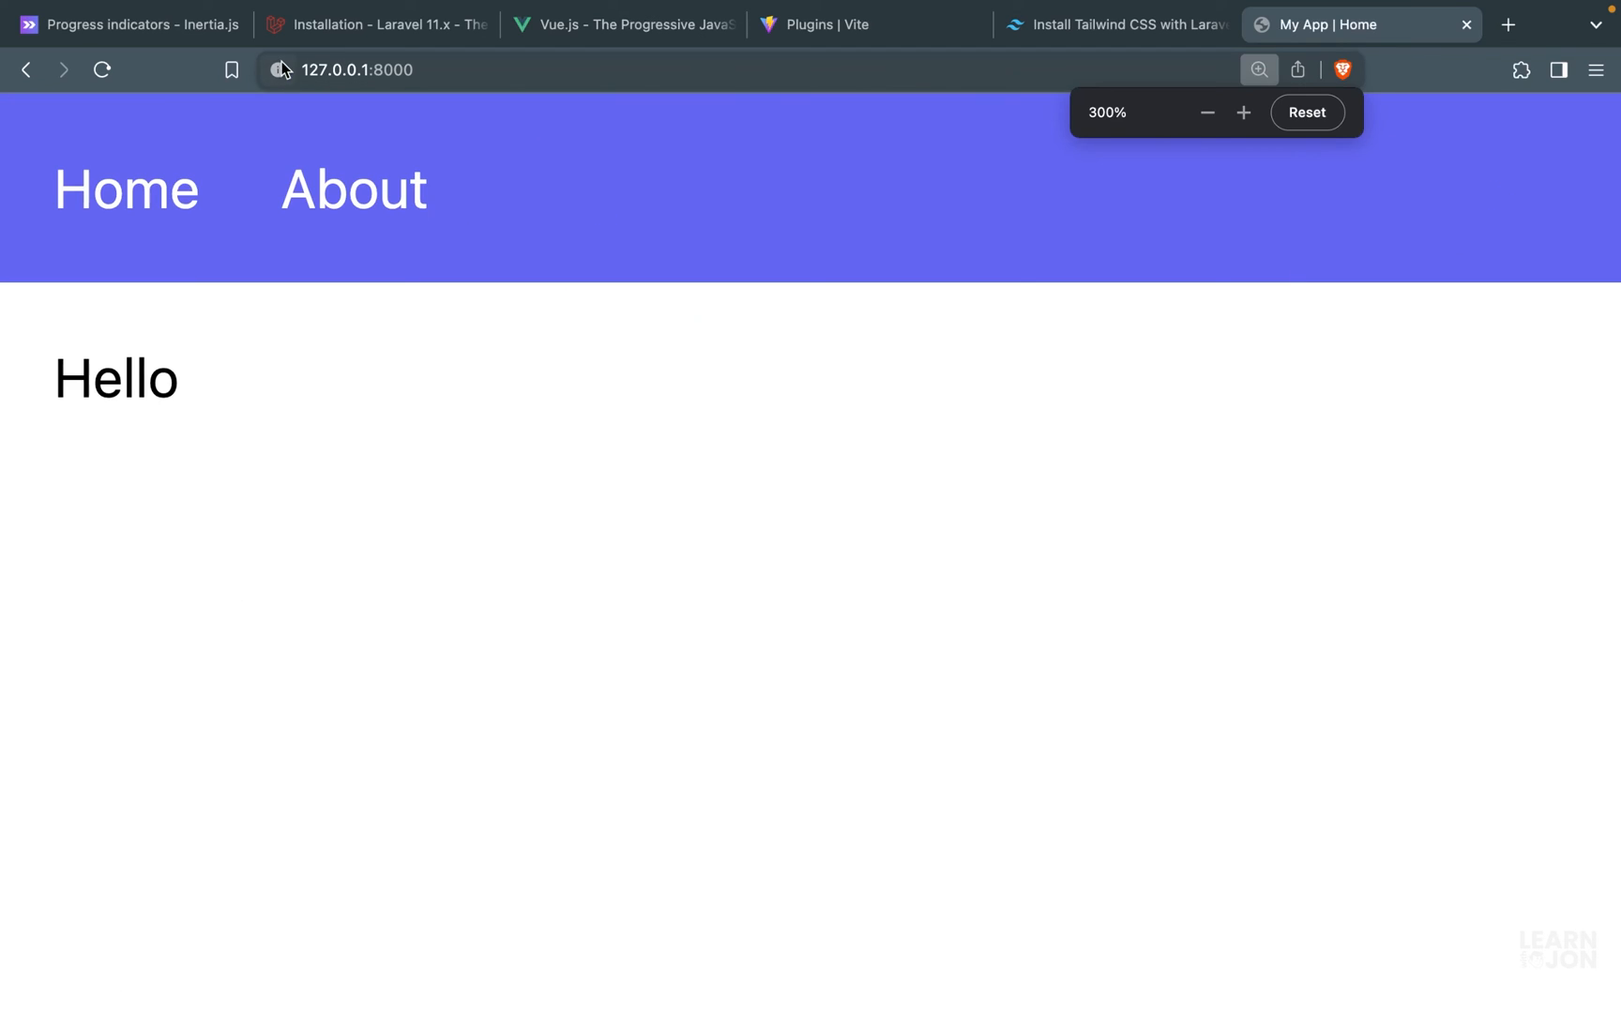
pyautogui.click(351, 190)
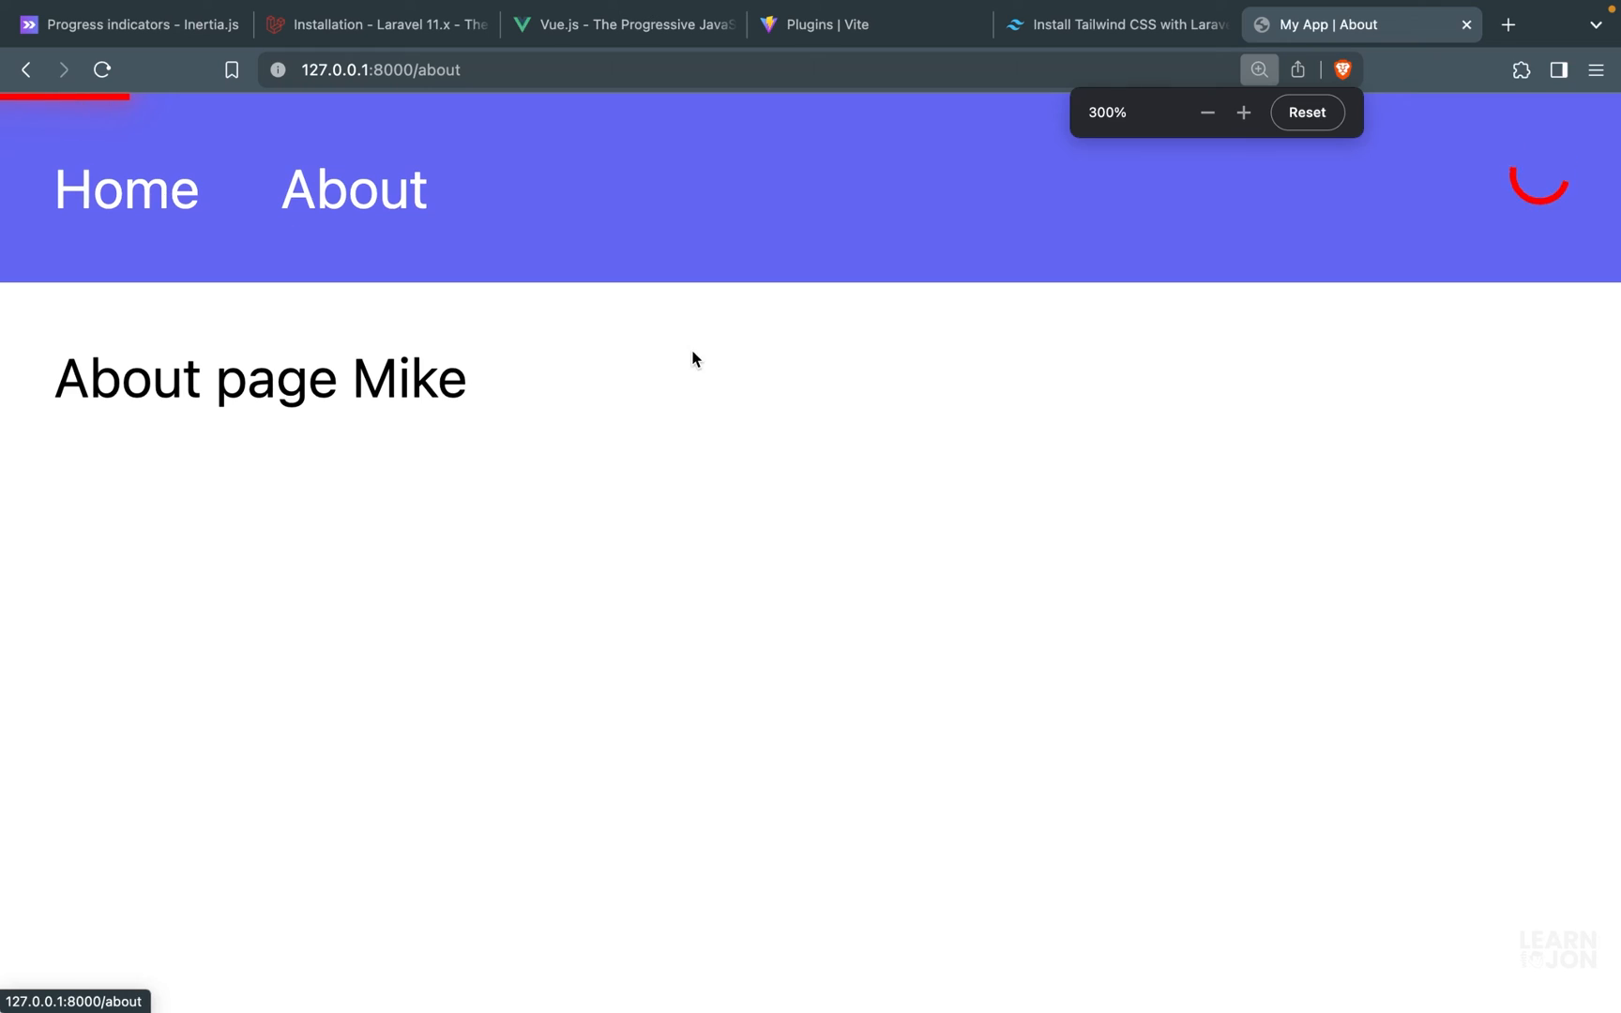
pyautogui.click(126, 190)
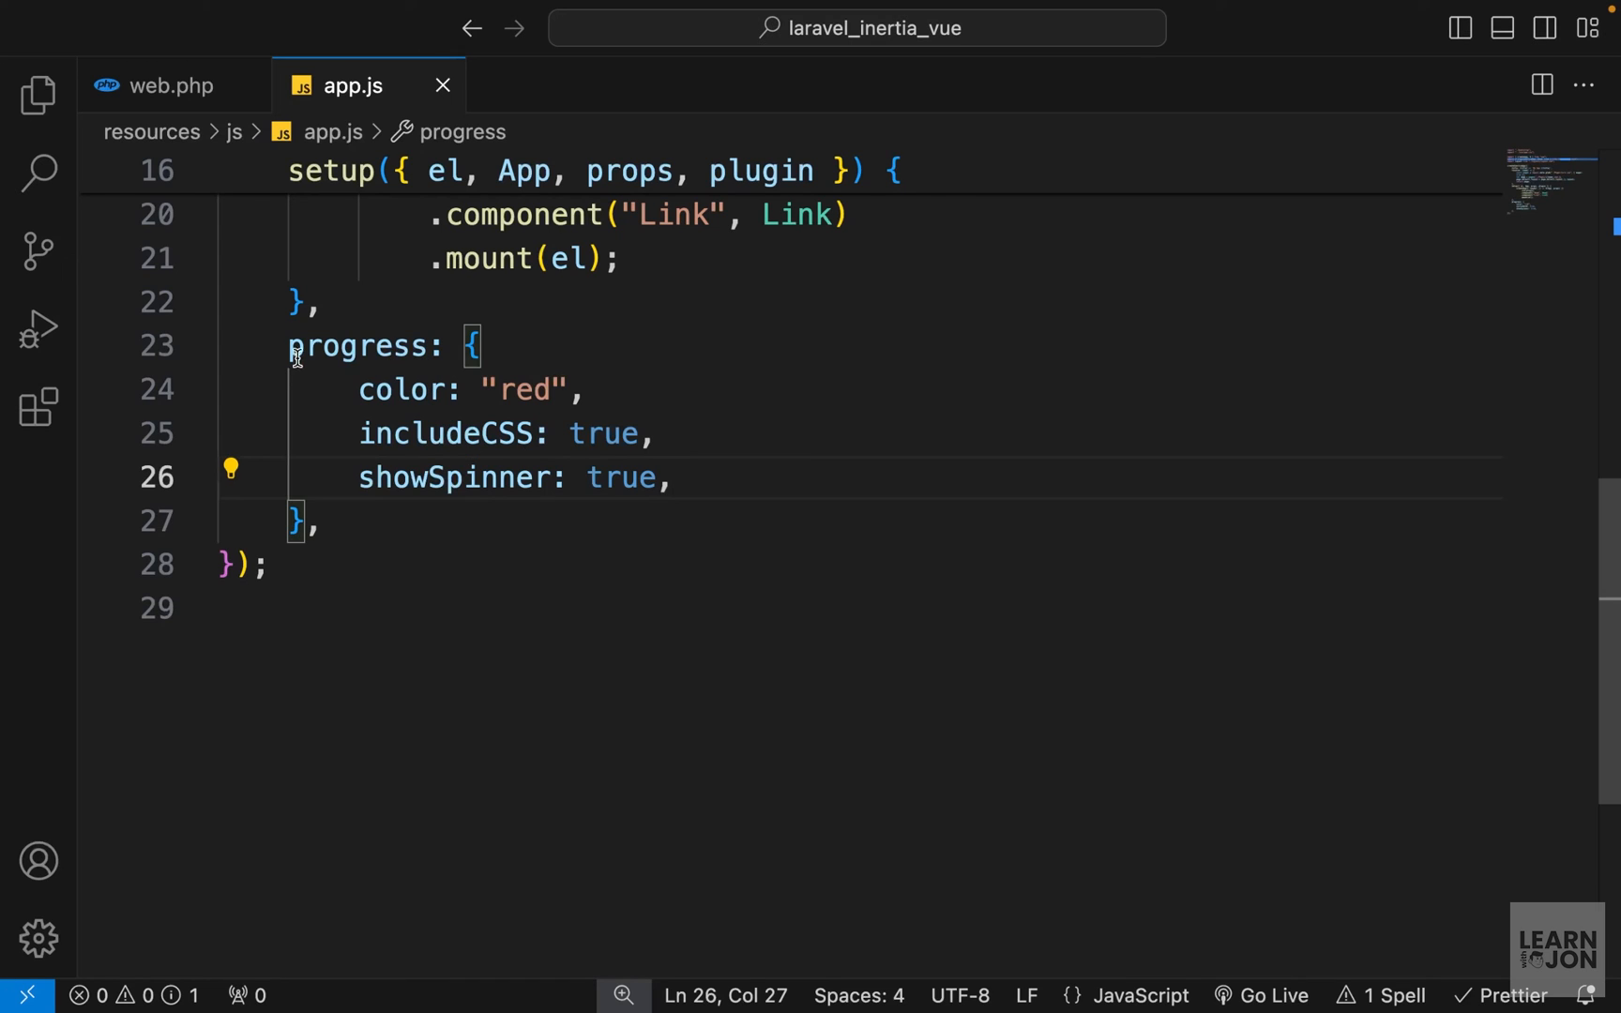
pyautogui.scroll(3)
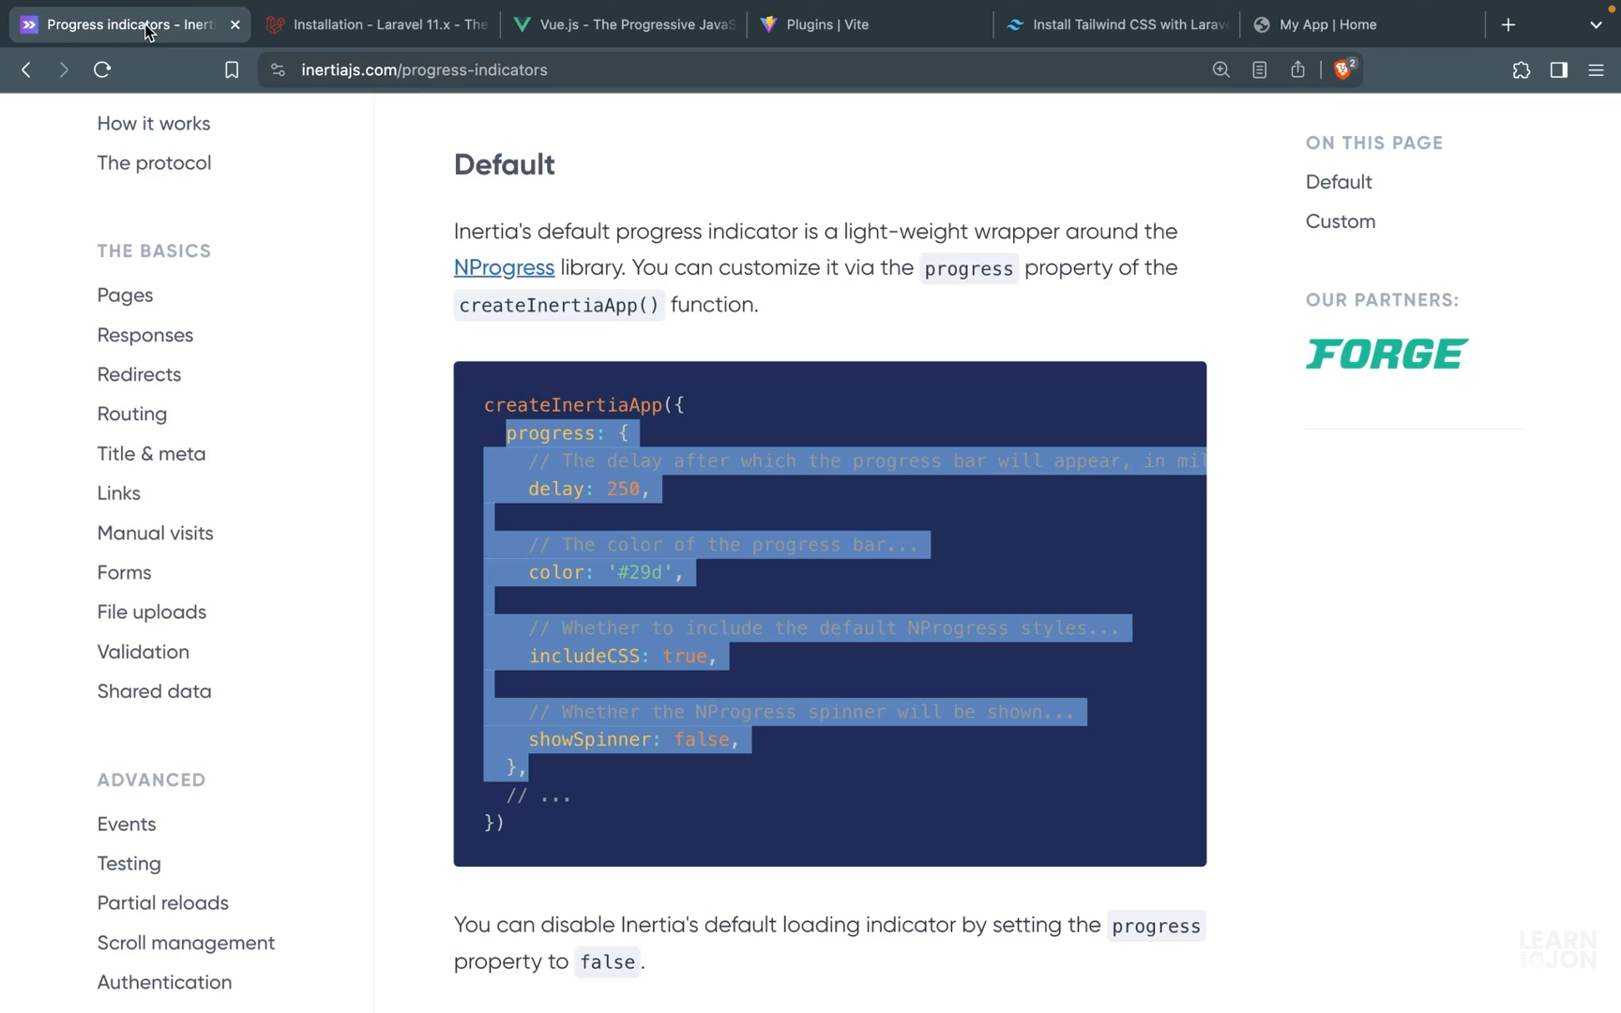
# - Scroll the docs to the Custom section on disabling the default loading indicator
pyautogui.scroll(-3)
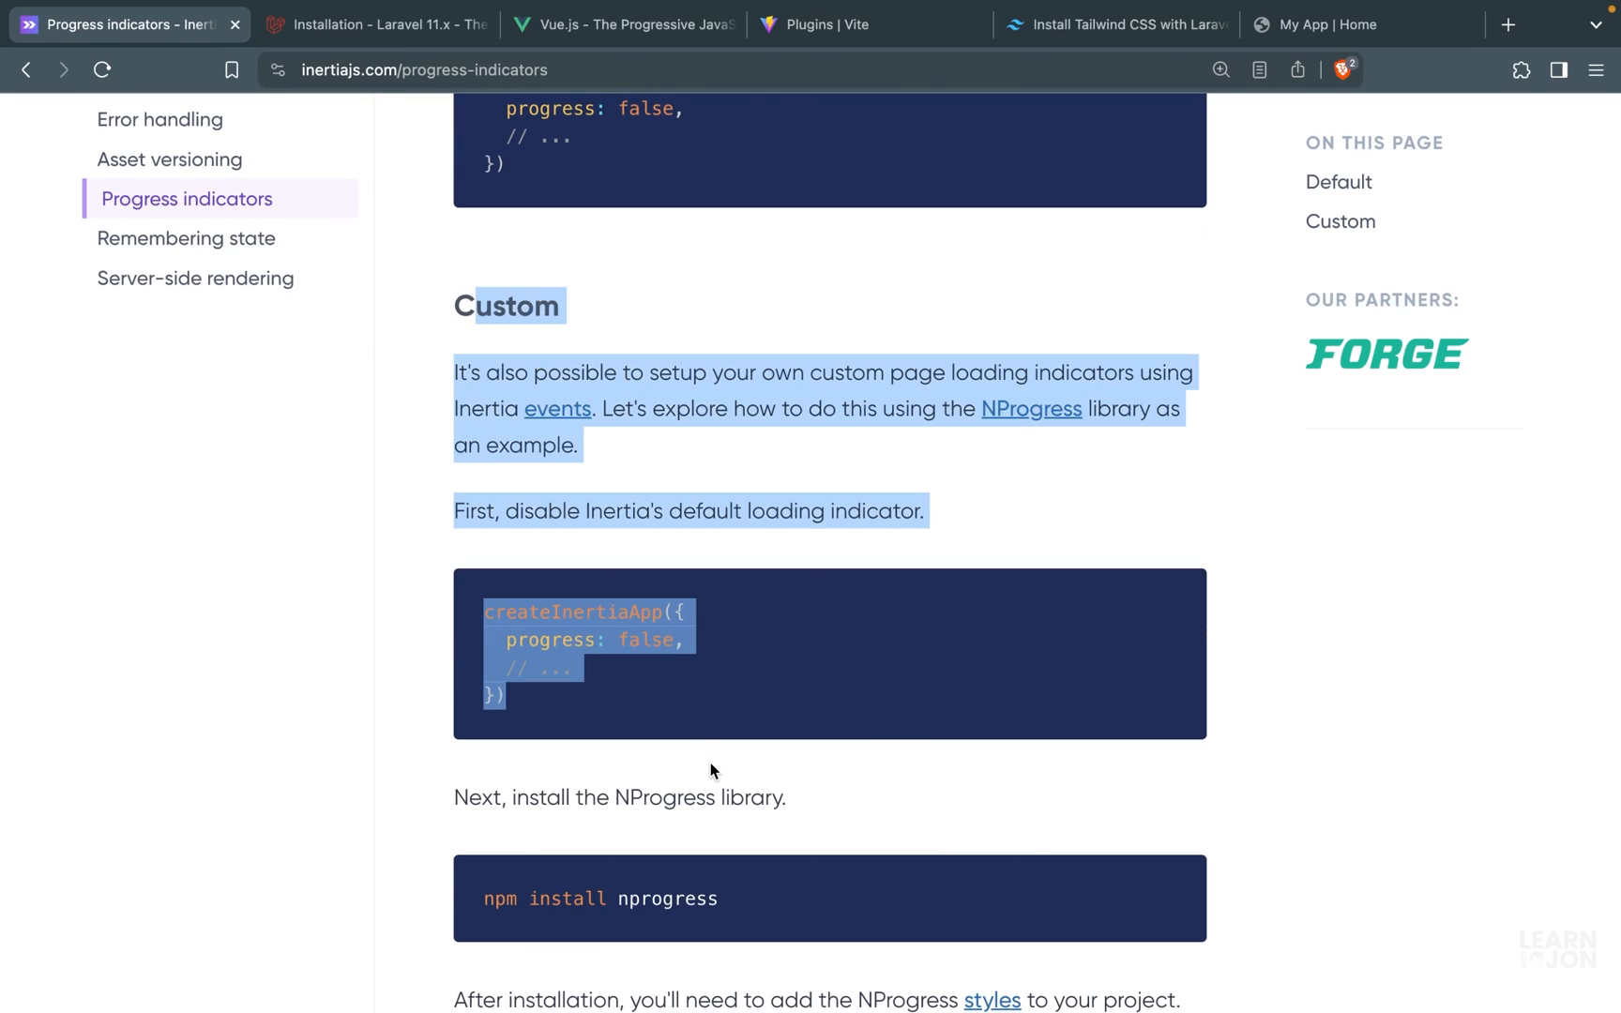
pyautogui.scroll(3)
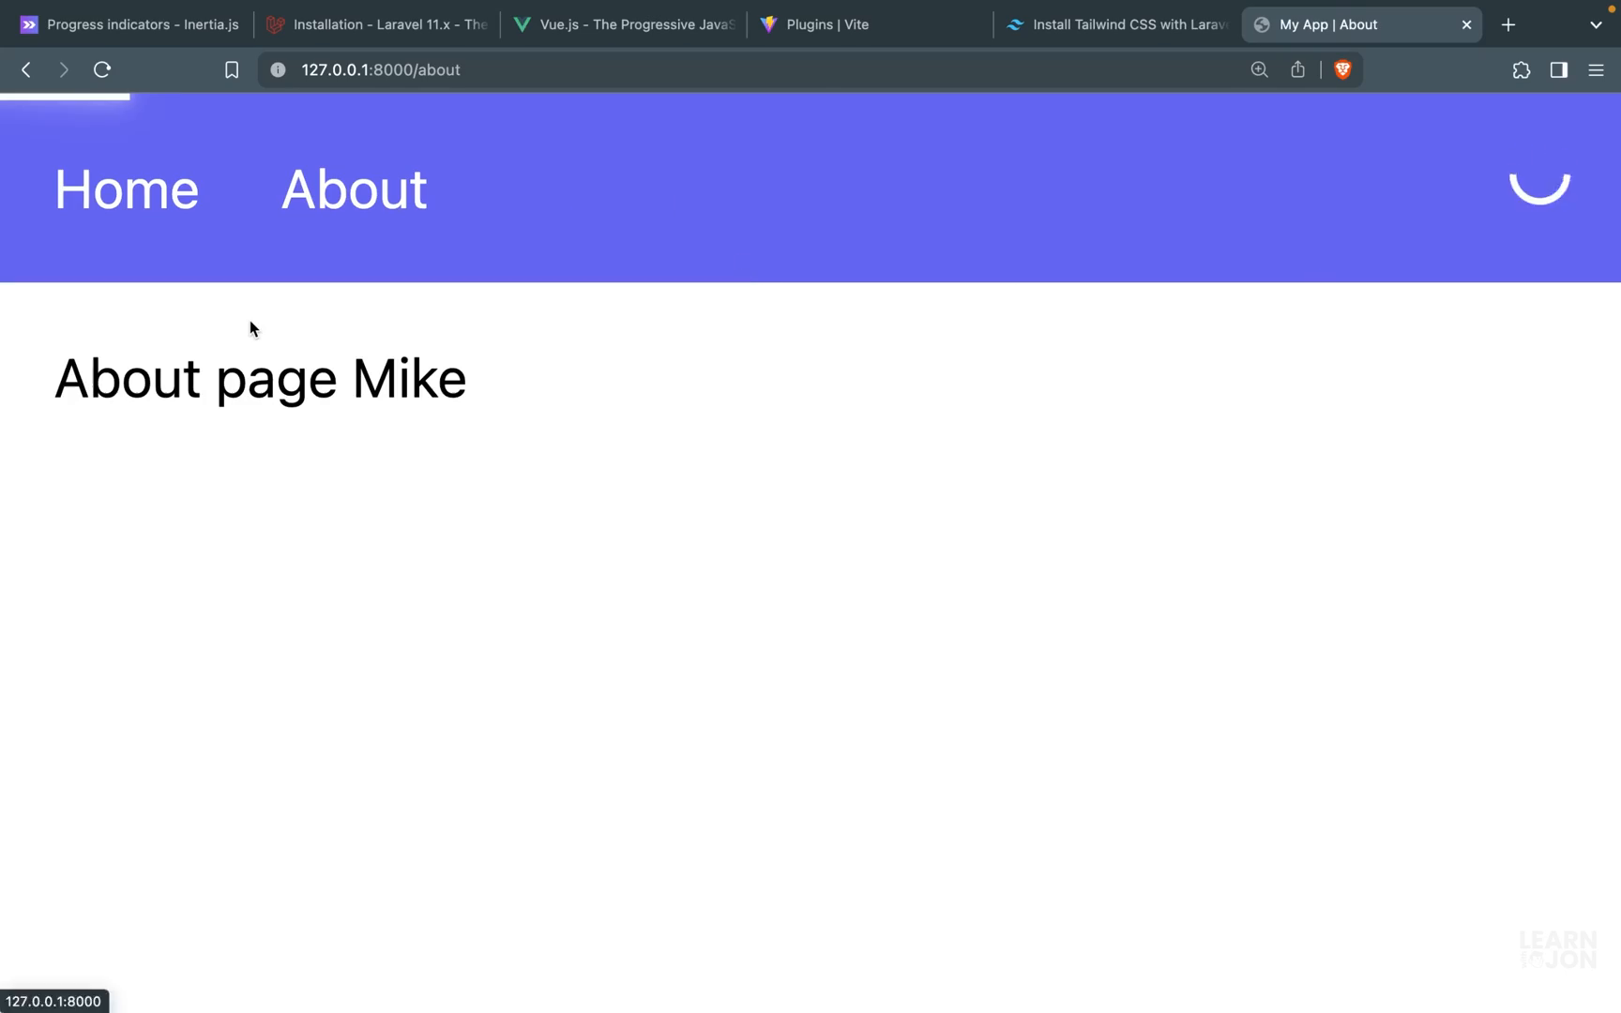
# - Return from About to the Home page while the loading indicator plays
pyautogui.click(126, 190)
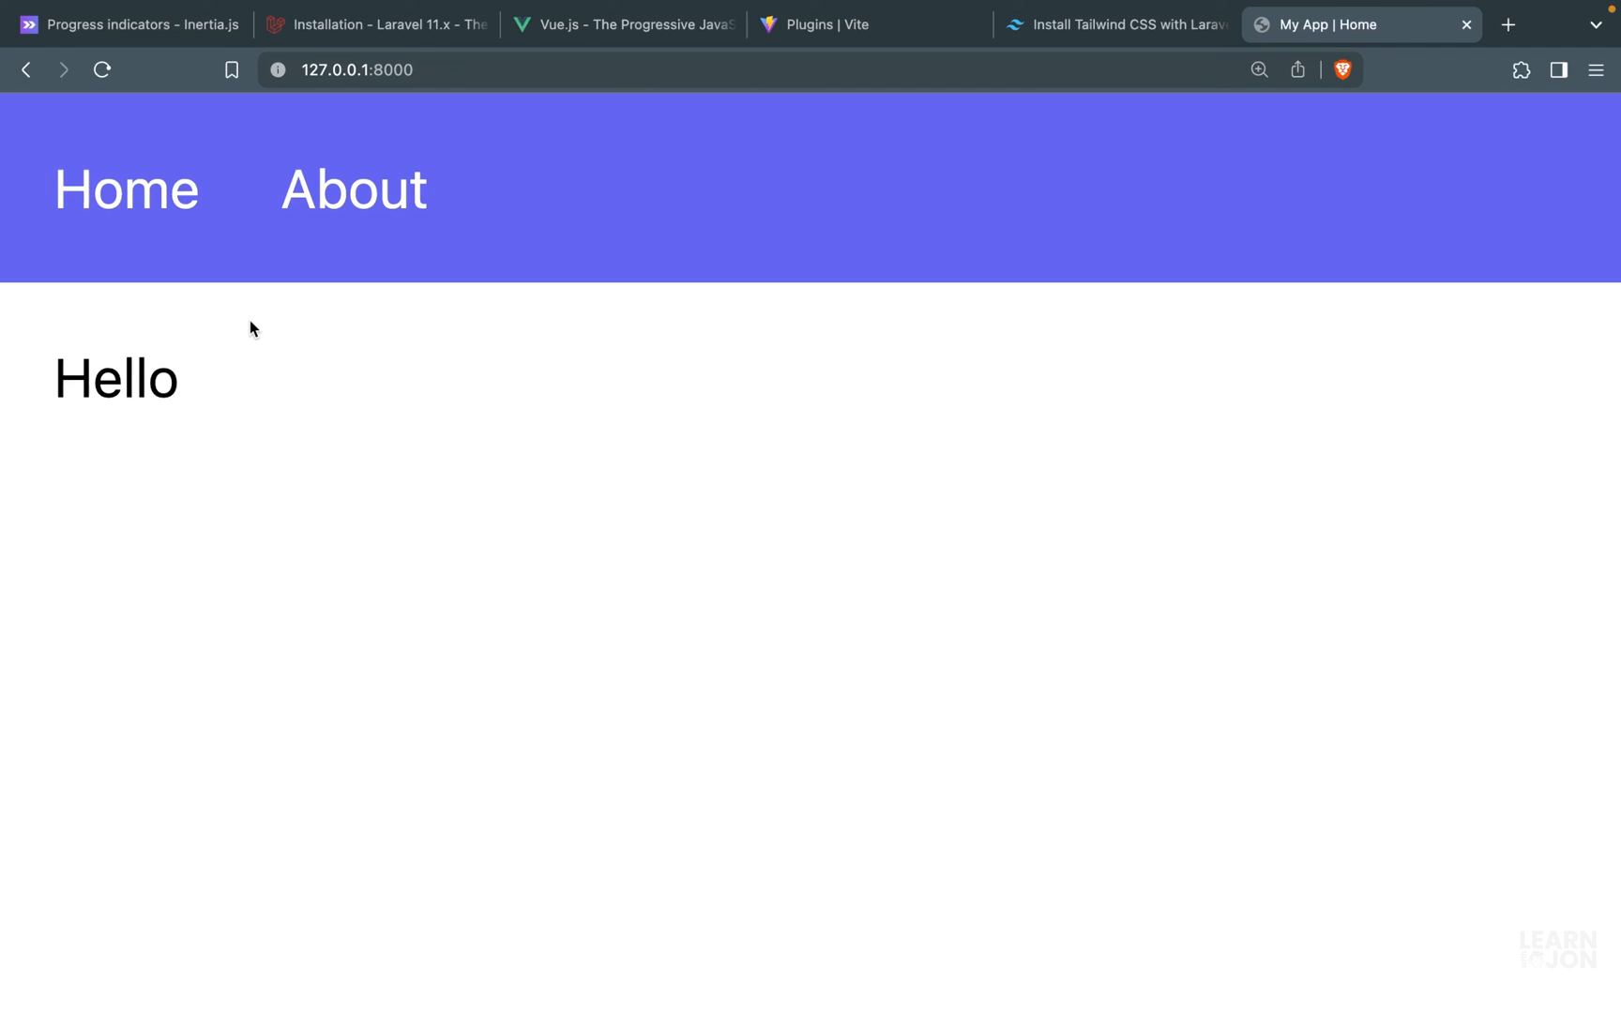